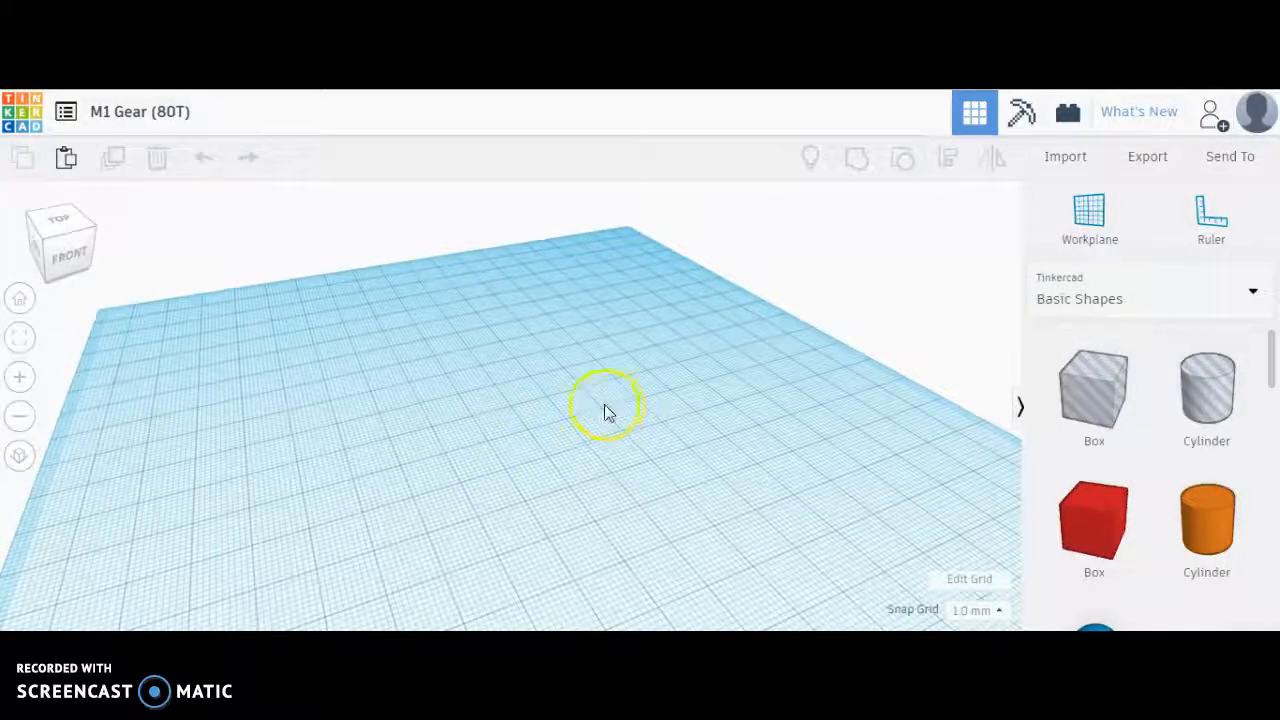
{"action": "mouse_move", "coordinate": [100, 111]}
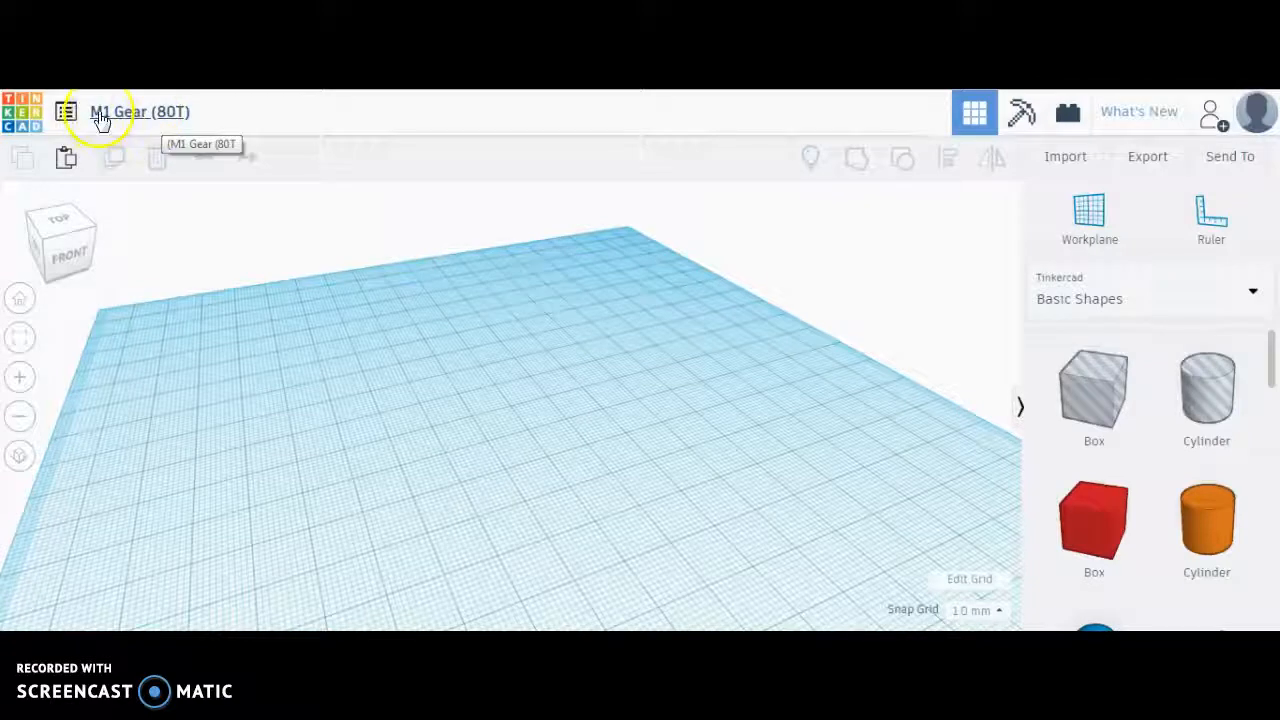
{"action": "mouse_move", "coordinate": [135, 120]}
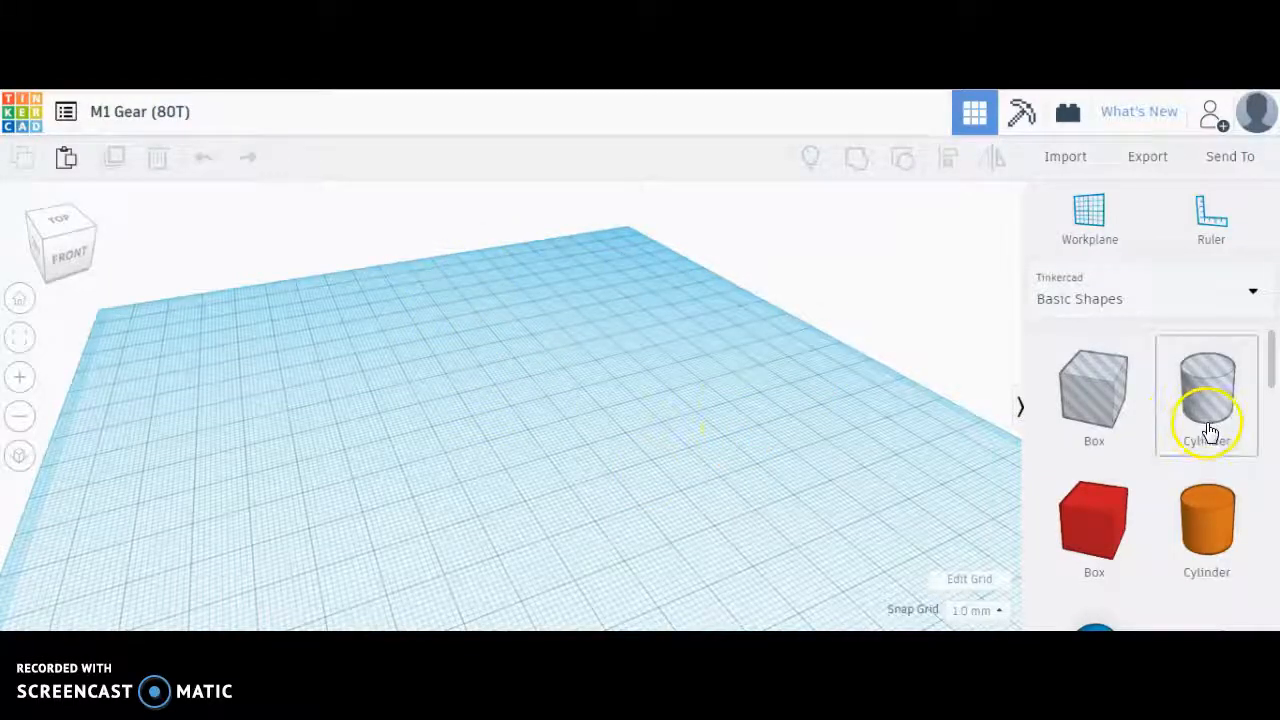
- Add a Metric gear from the Favorites shape library to the workplane
{"action": "left_click", "coordinate": [1145, 298]}
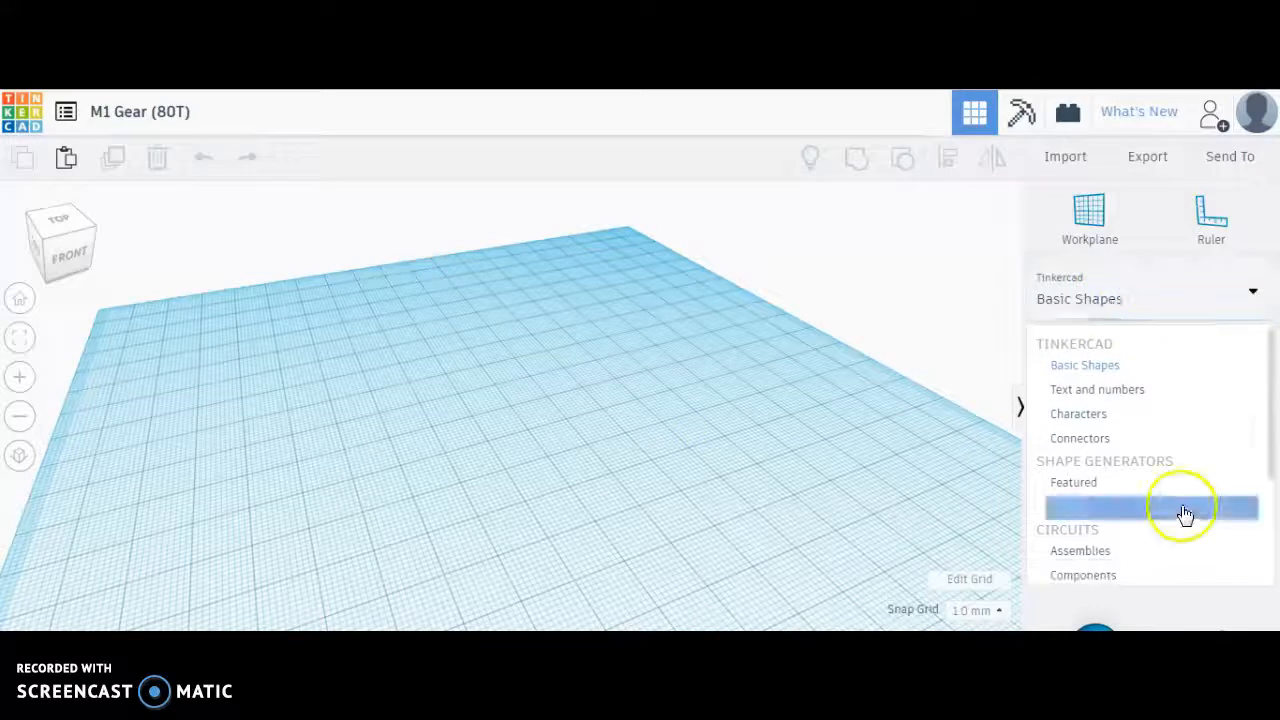
{"action": "scroll", "scroll_direction": "down", "scroll_amount": 3}
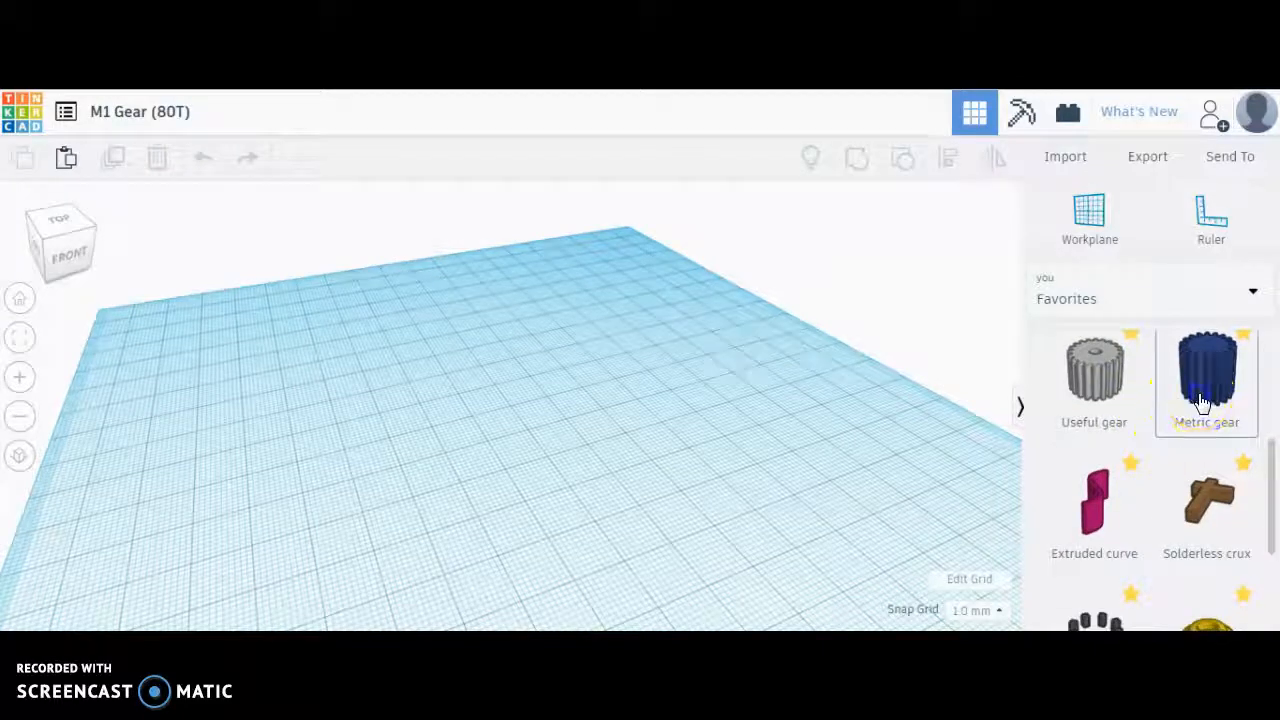
{"action": "left_click", "coordinate": [1206, 372]}
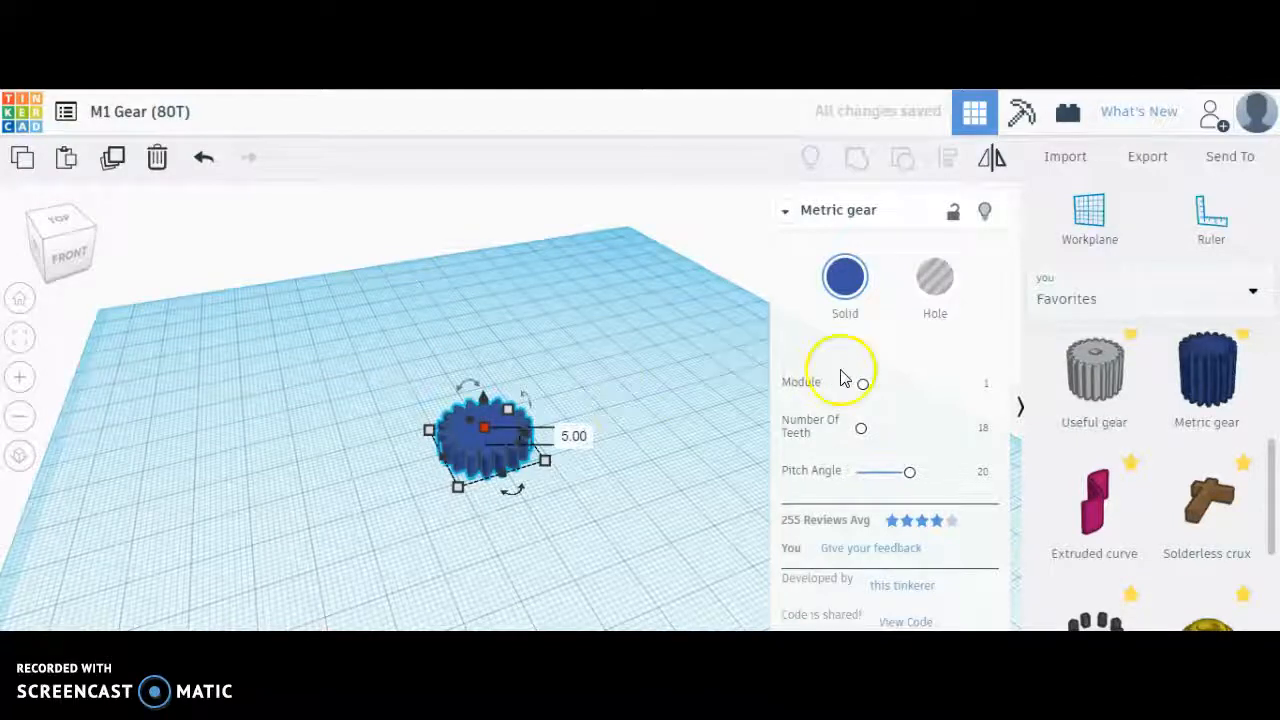
{"action": "mouse_move", "coordinate": [990, 390]}
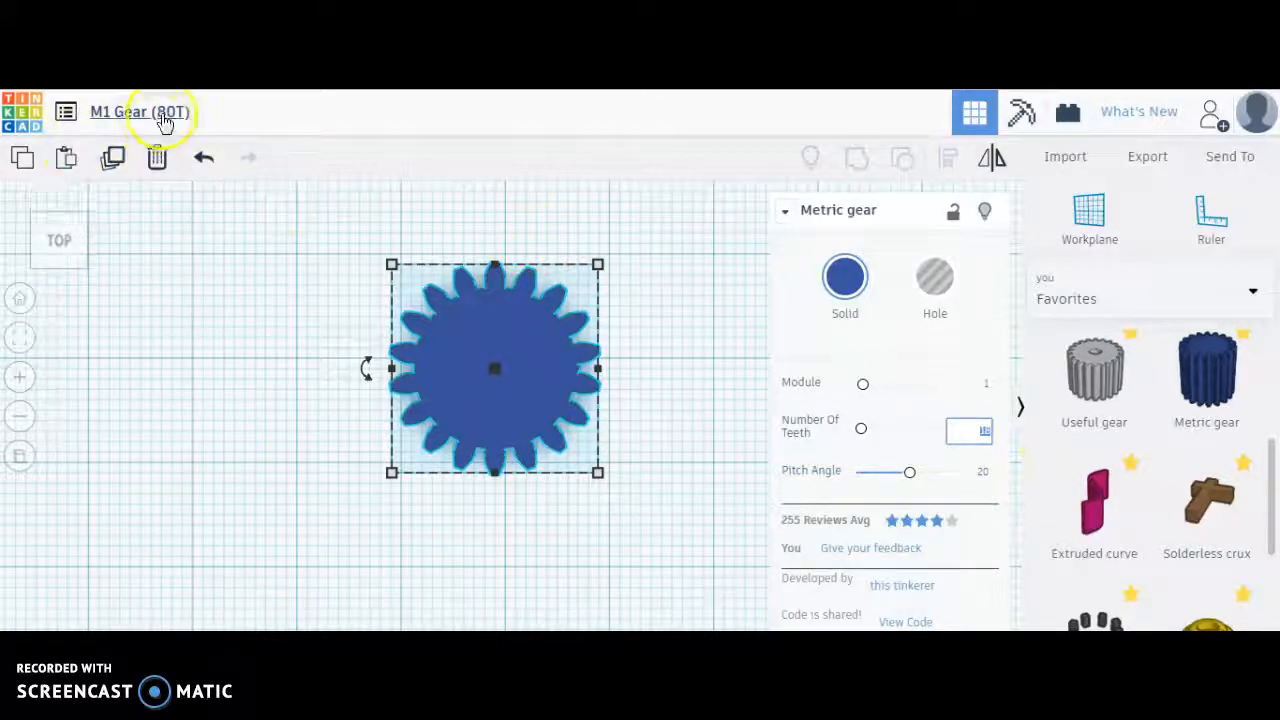
{"action": "mouse_move", "coordinate": [139, 111]}
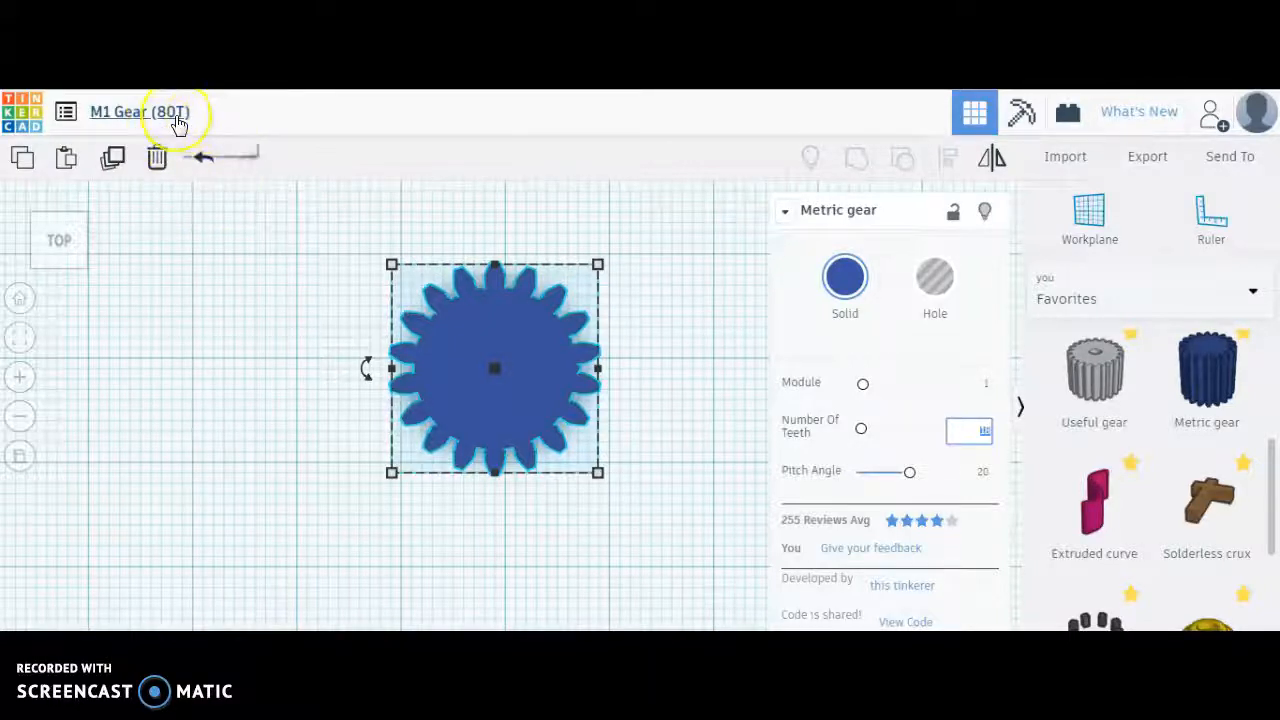
{"action": "mouse_move", "coordinate": [178, 120]}
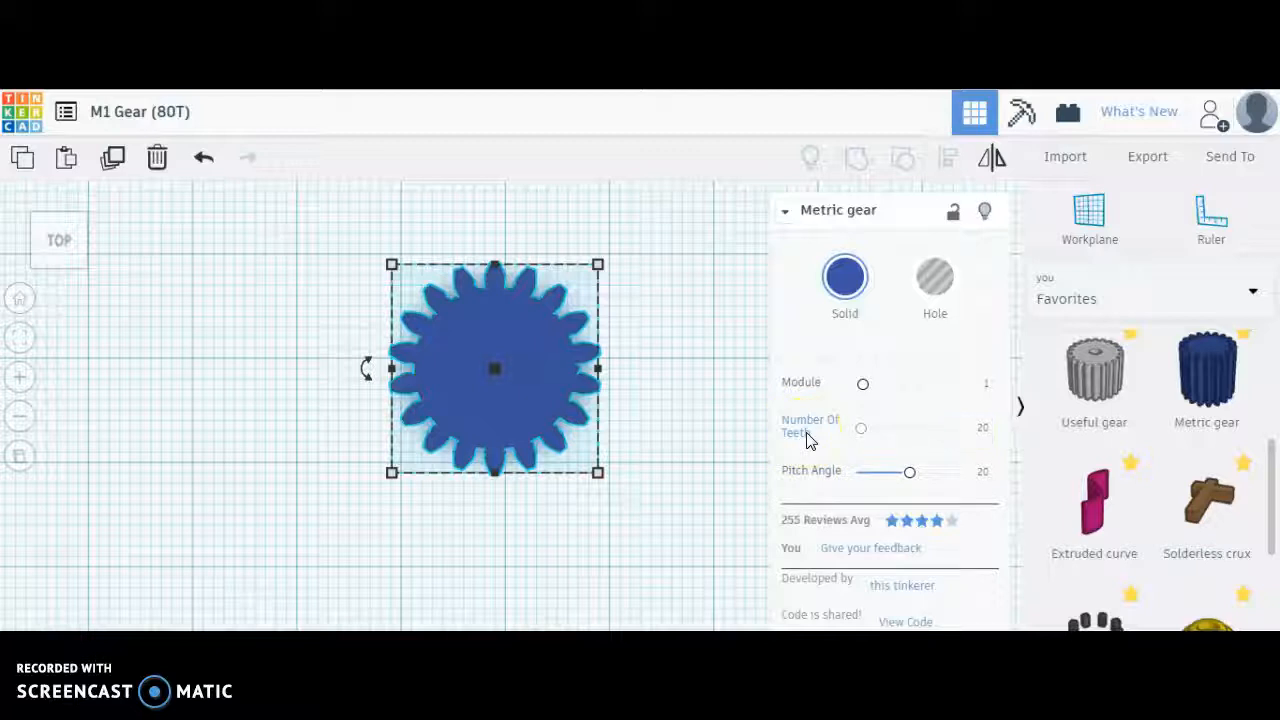
- Set the Metric gear to 80 teeth and orbit to look down on it
{"action": "left_click_drag", "start_coordinate": [860, 428], "coordinate": [887, 428]}
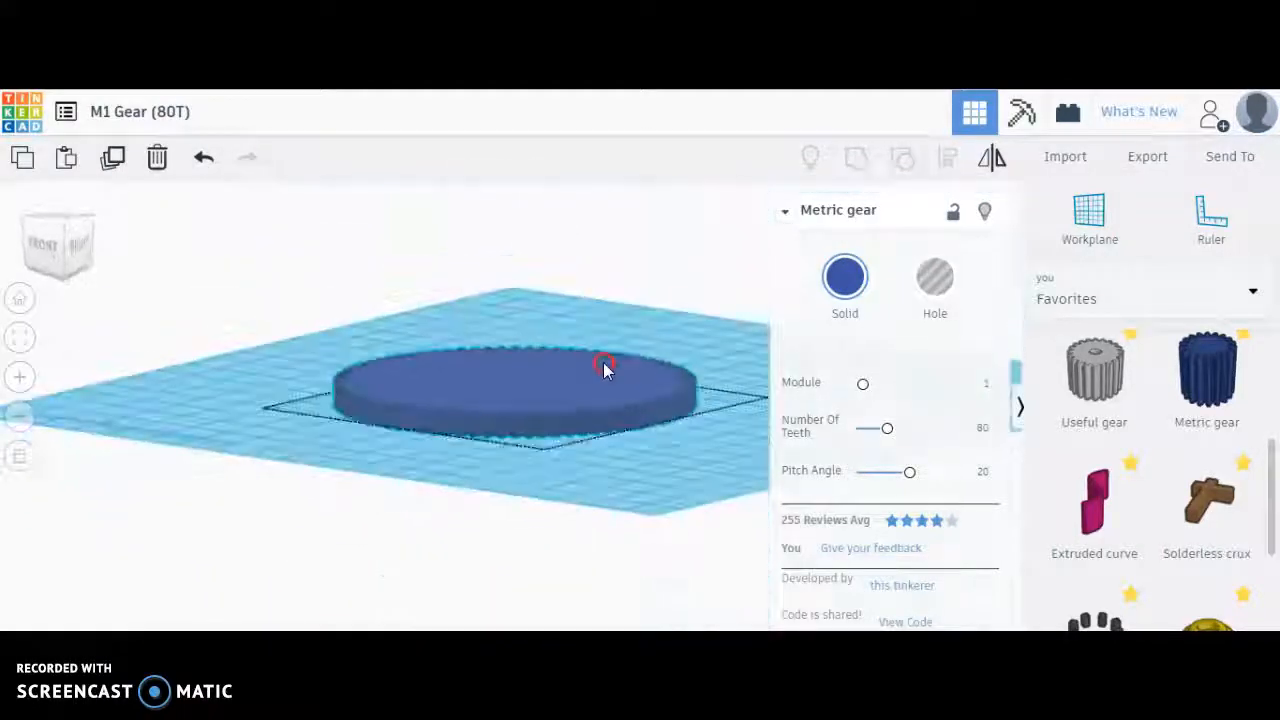
{"action": "left_click_drag", "start_coordinate": [605, 365], "coordinate": [690, 420]}
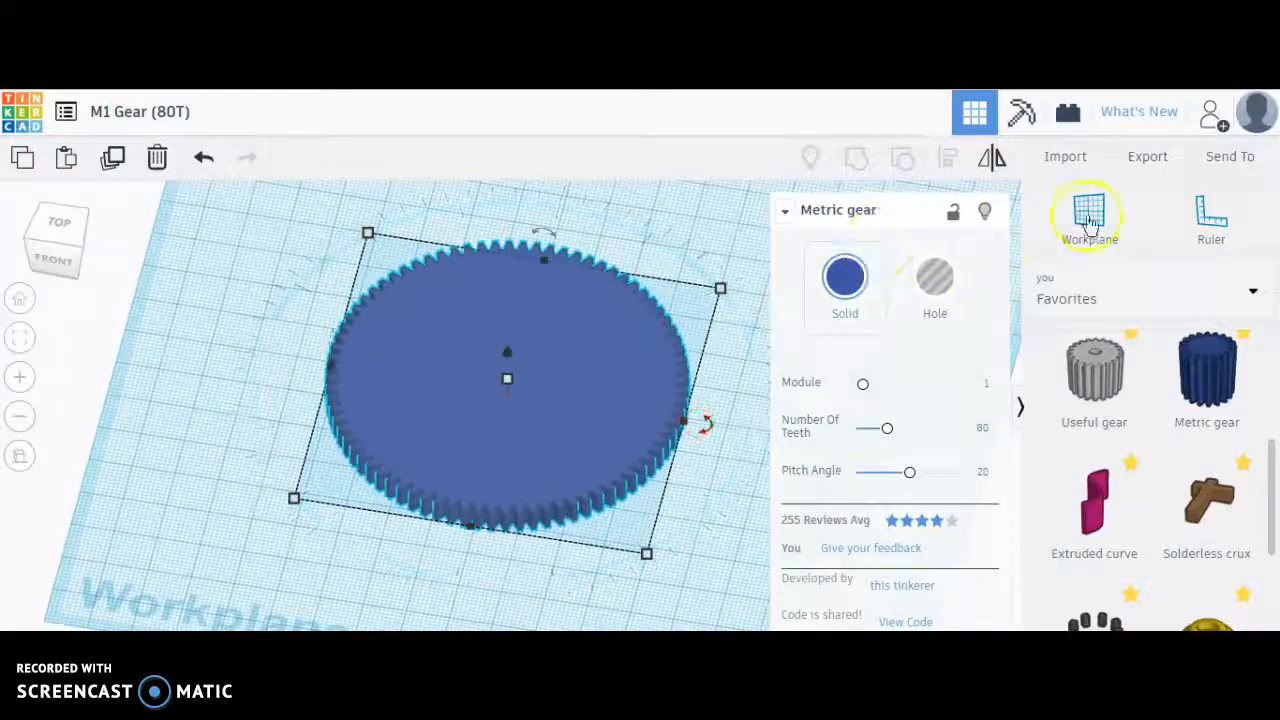
- Place a Ruler on the workplane to measure the 80-tooth gear
{"action": "left_click", "coordinate": [1211, 215]}
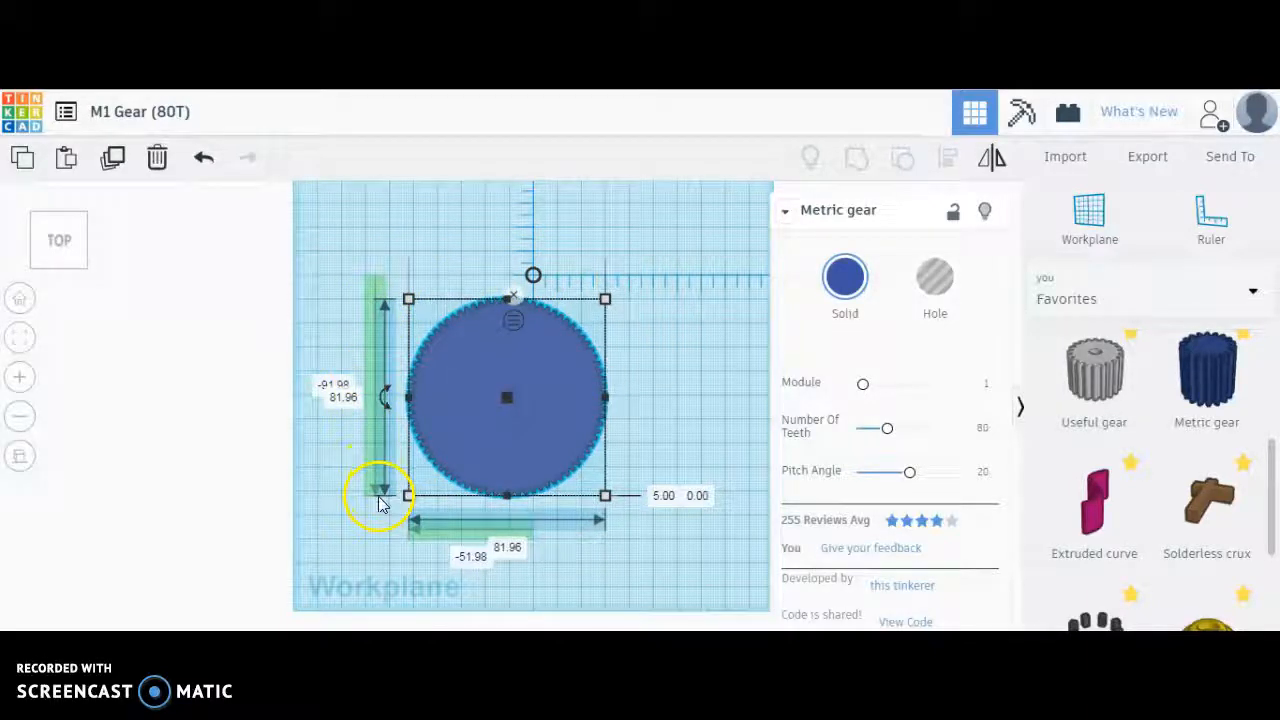
{"action": "mouse_move", "coordinate": [470, 310]}
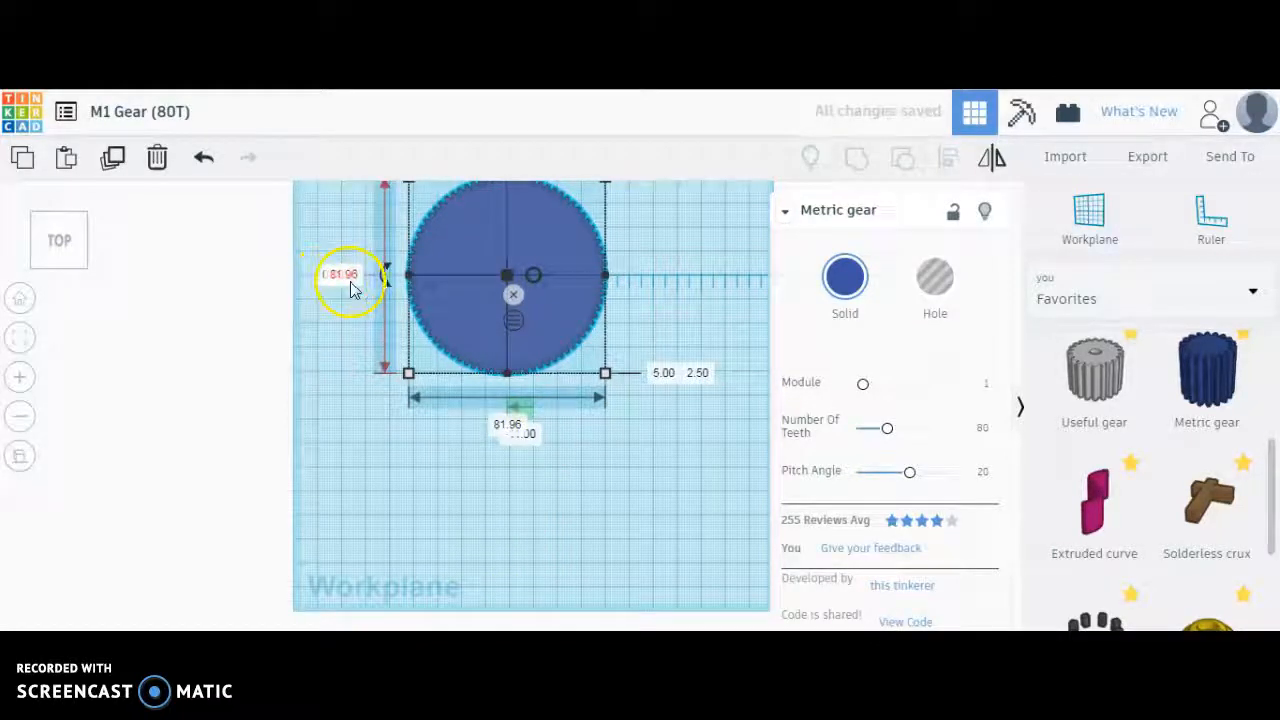
{"action": "mouse_move", "coordinate": [445, 335]}
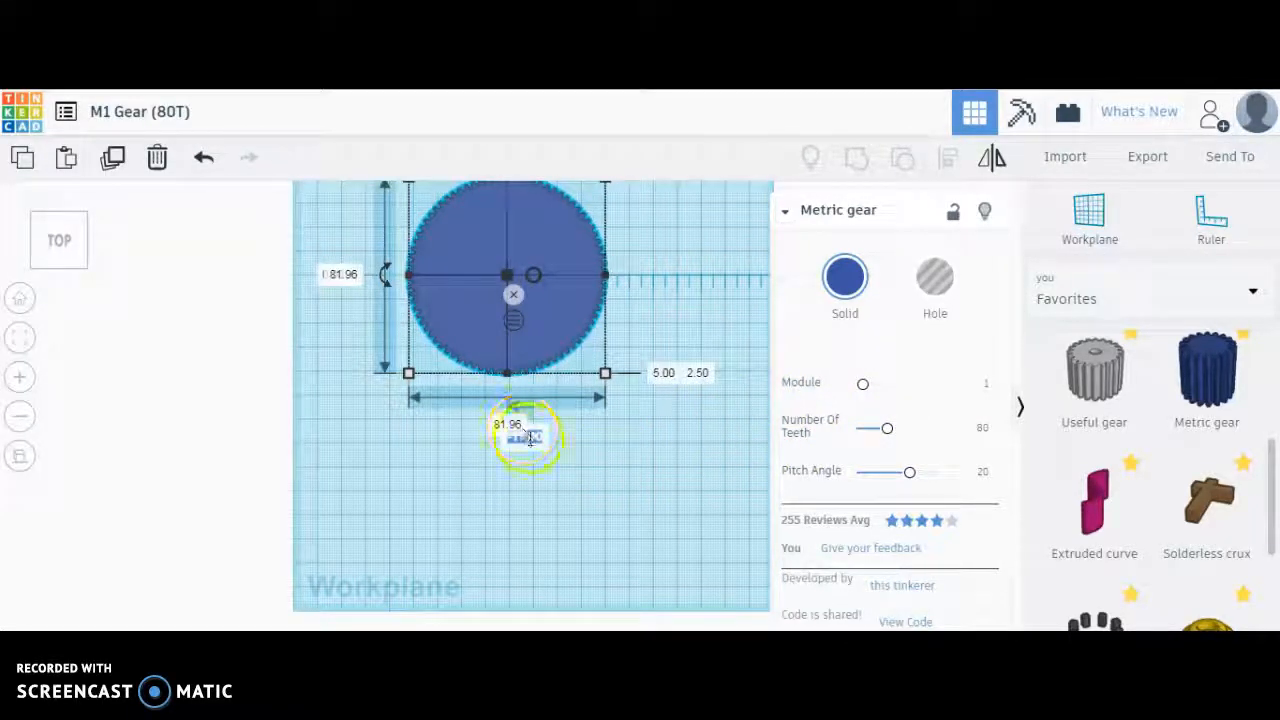
{"action": "mouse_move", "coordinate": [585, 505]}
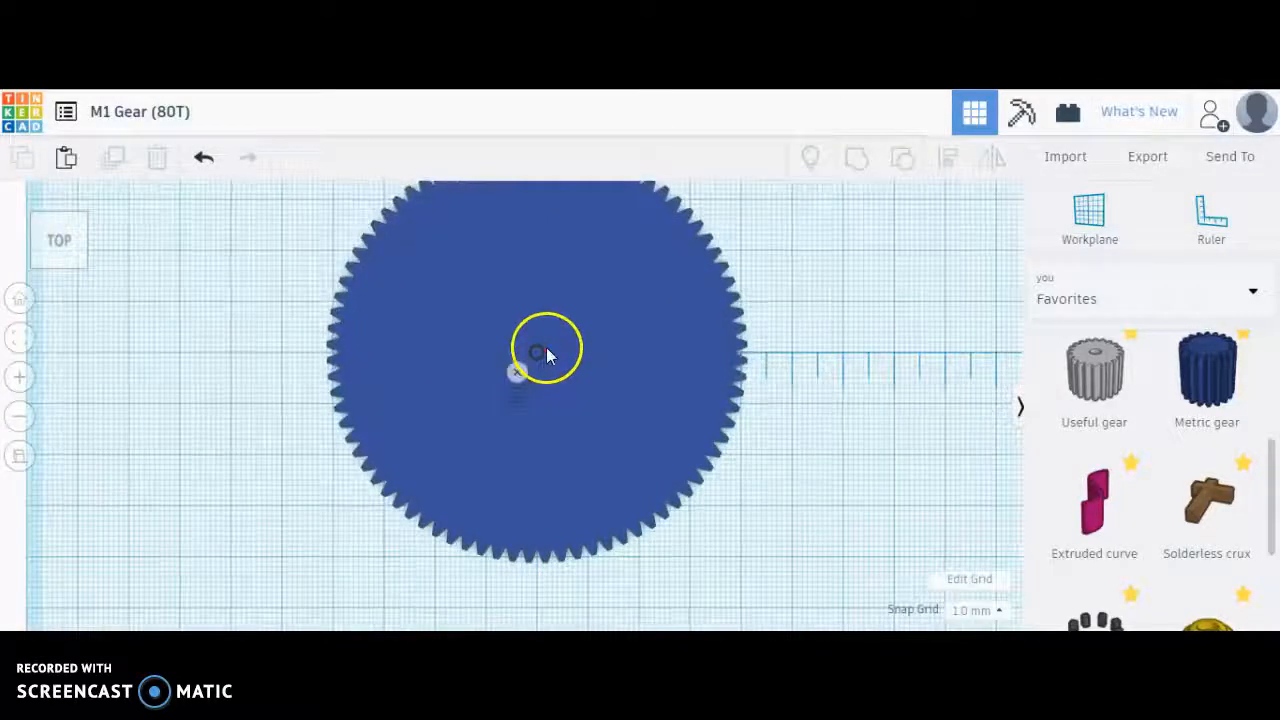
{"action": "mouse_move", "coordinate": [755, 475]}
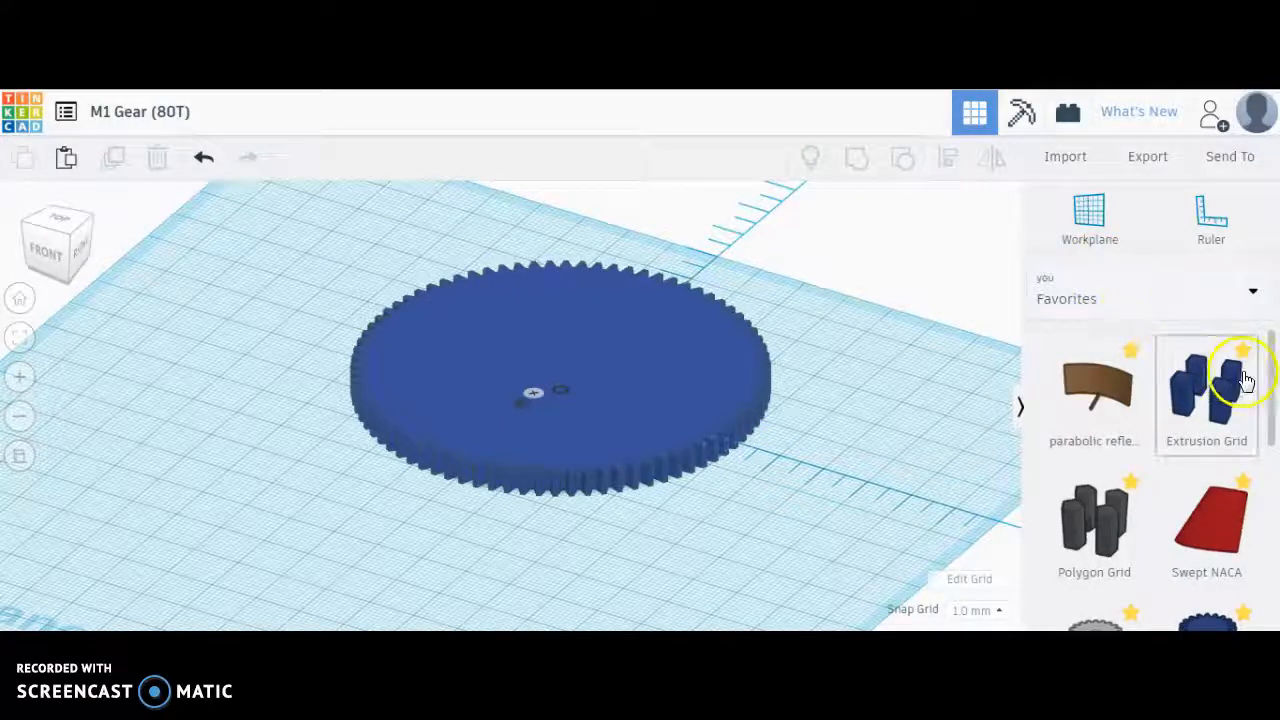
- Drop a Basic Shapes box beside the gear and start editing its 20 mm size
{"action": "left_click", "coordinate": [1148, 298]}
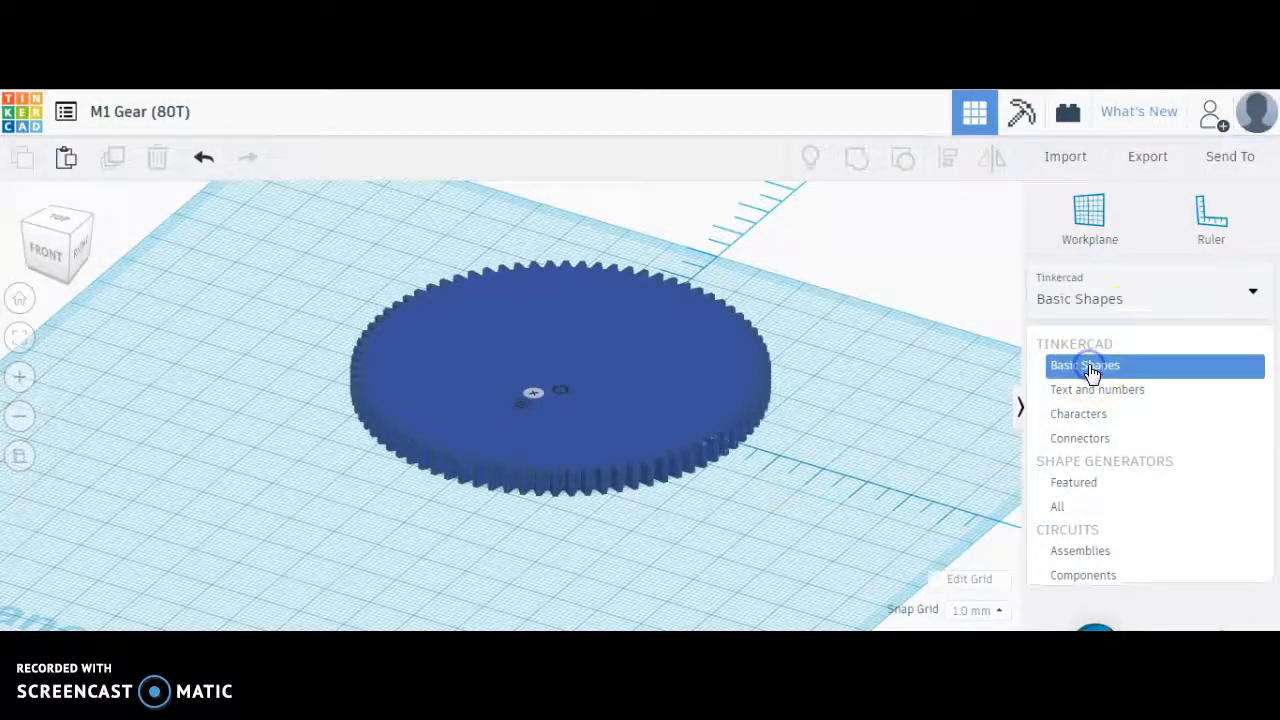
{"action": "left_click", "coordinate": [1084, 365]}
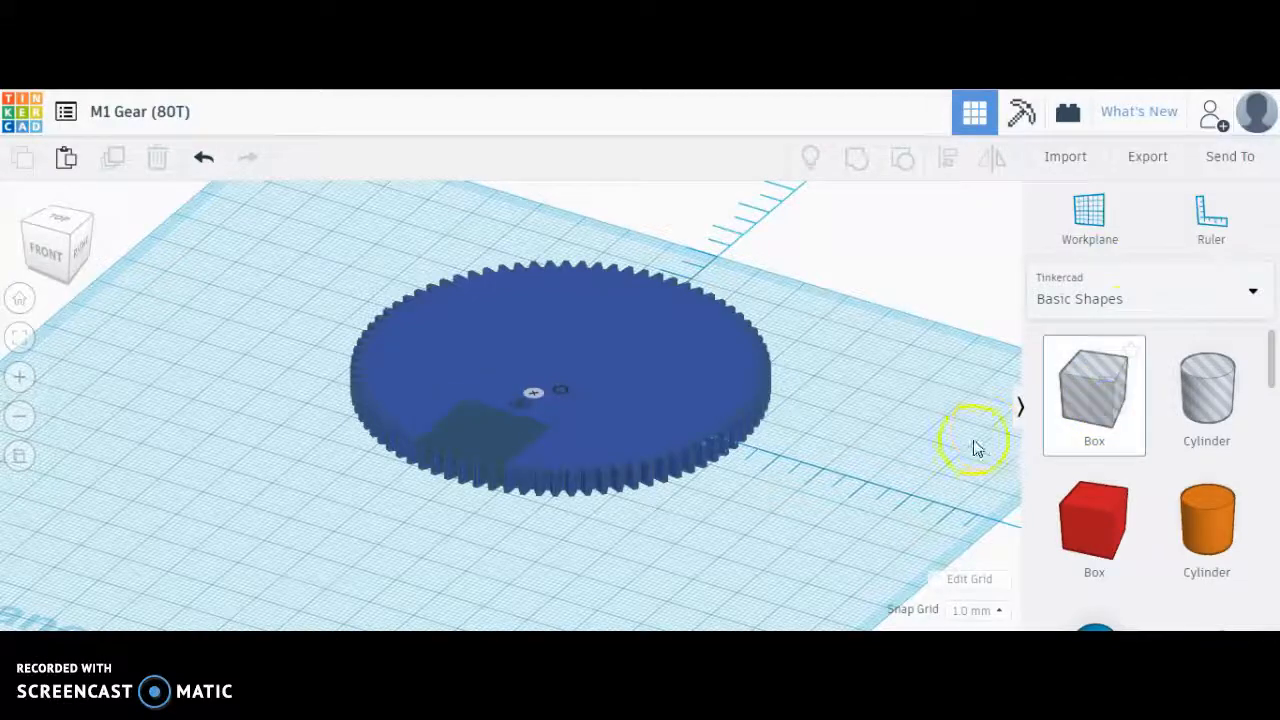
{"action": "left_click_drag", "start_coordinate": [1094, 390], "coordinate": [820, 530]}
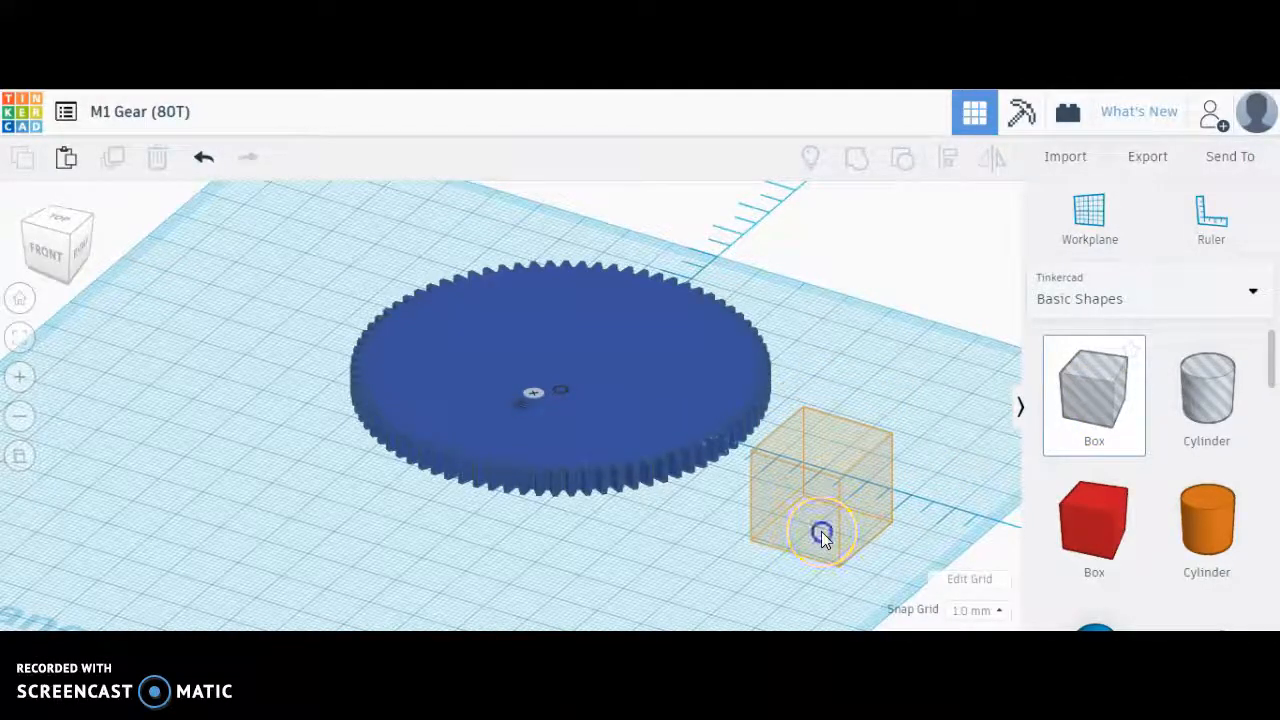
{"action": "left_click", "coordinate": [820, 530]}
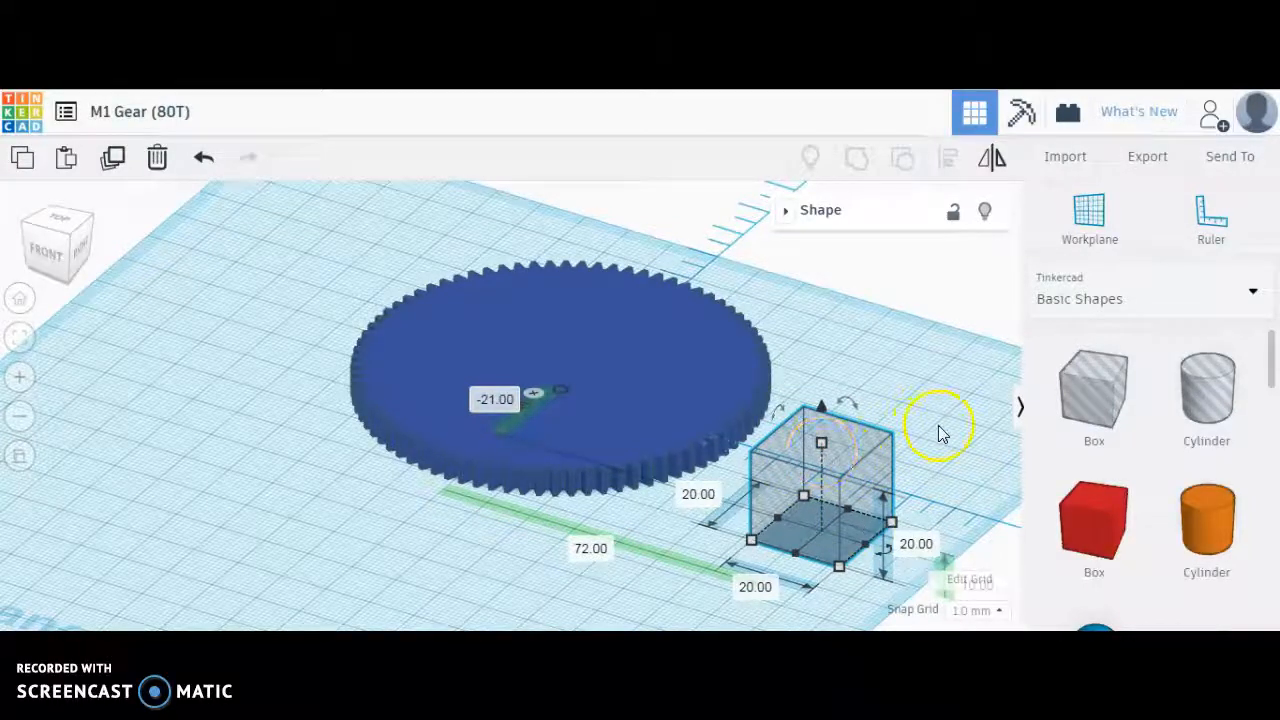
{"action": "mouse_move", "coordinate": [745, 560]}
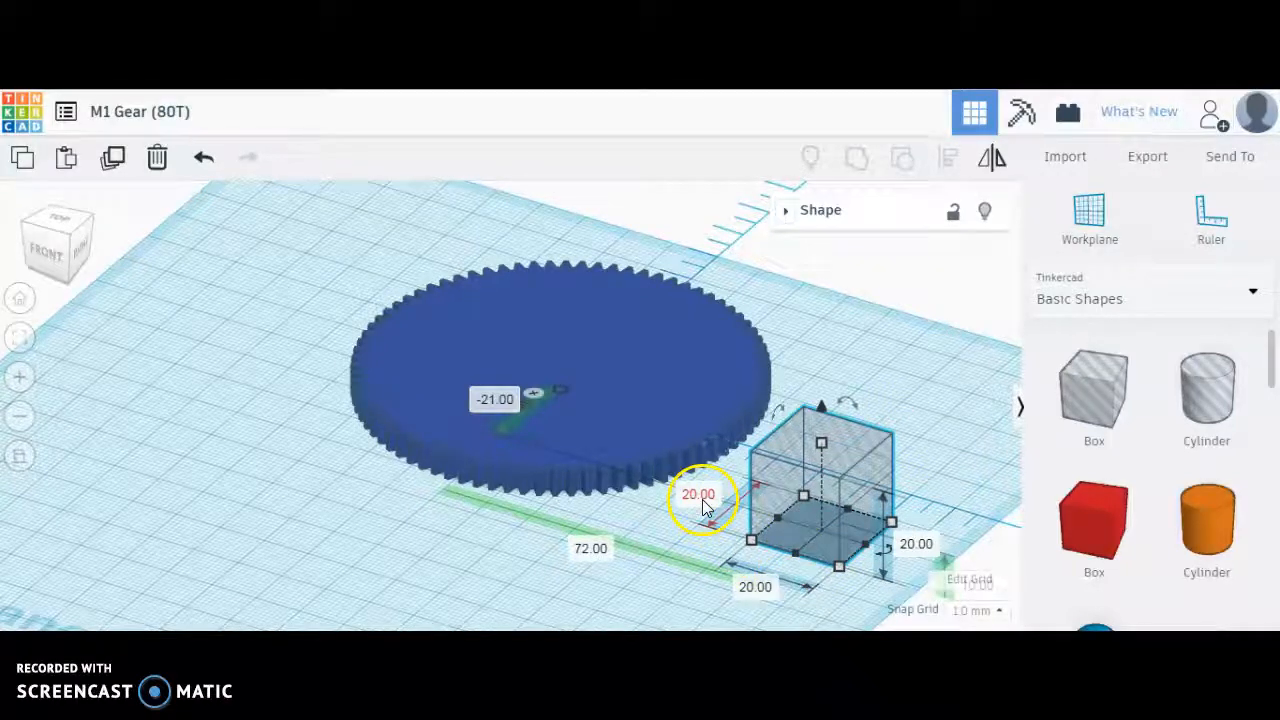
{"action": "left_click", "coordinate": [698, 497]}
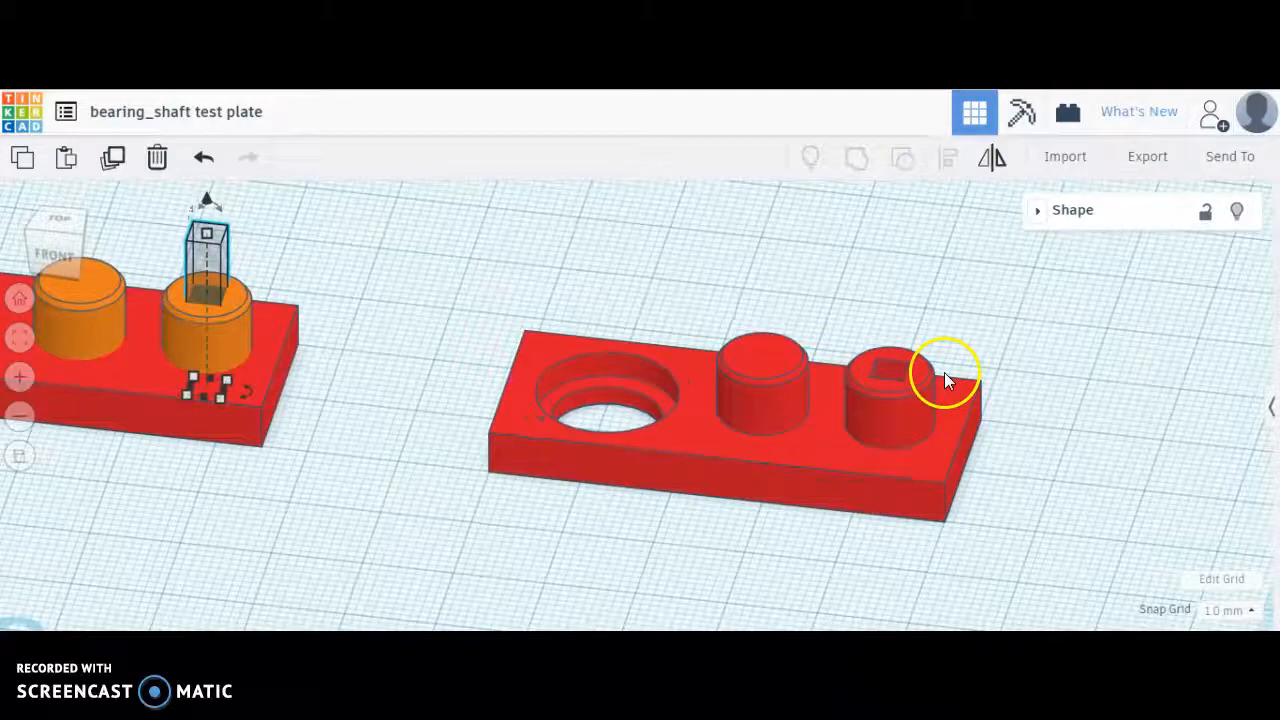
- Resize the test plate's square shaft box to about 3.67 mm per side
{"action": "left_click_drag", "start_coordinate": [945, 375], "coordinate": [980, 365]}
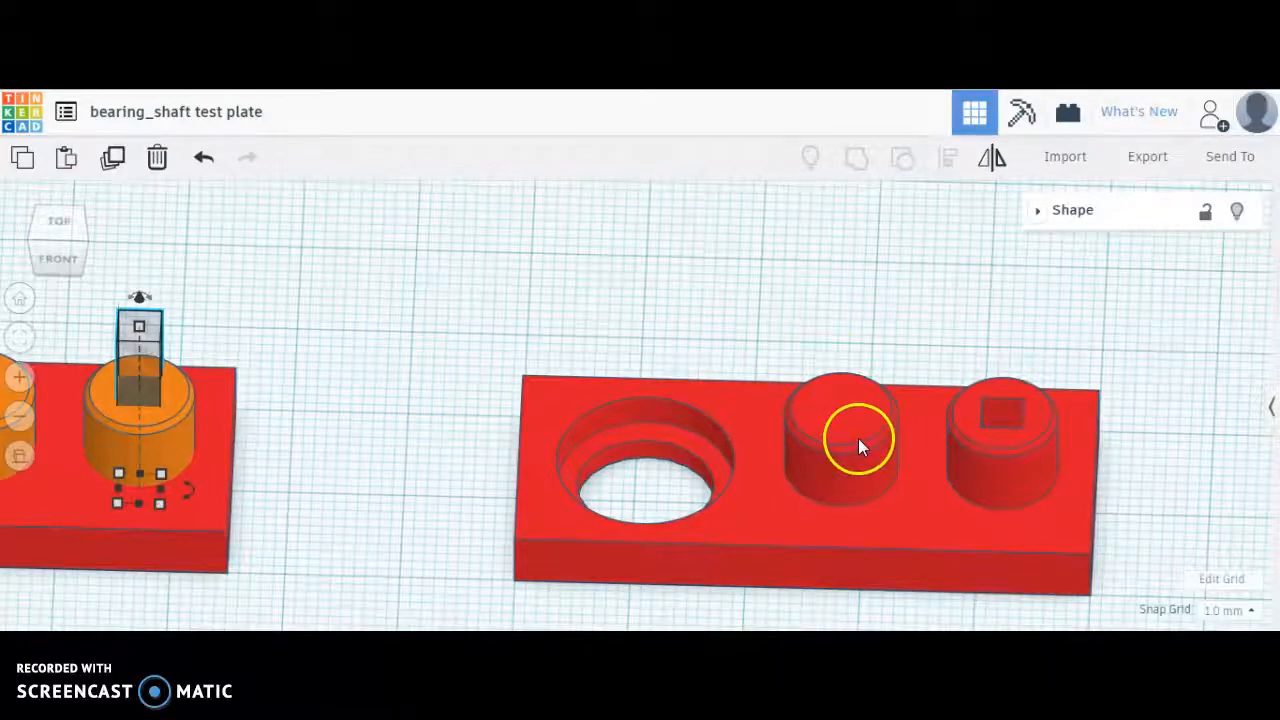
{"action": "mouse_move", "coordinate": [885, 470]}
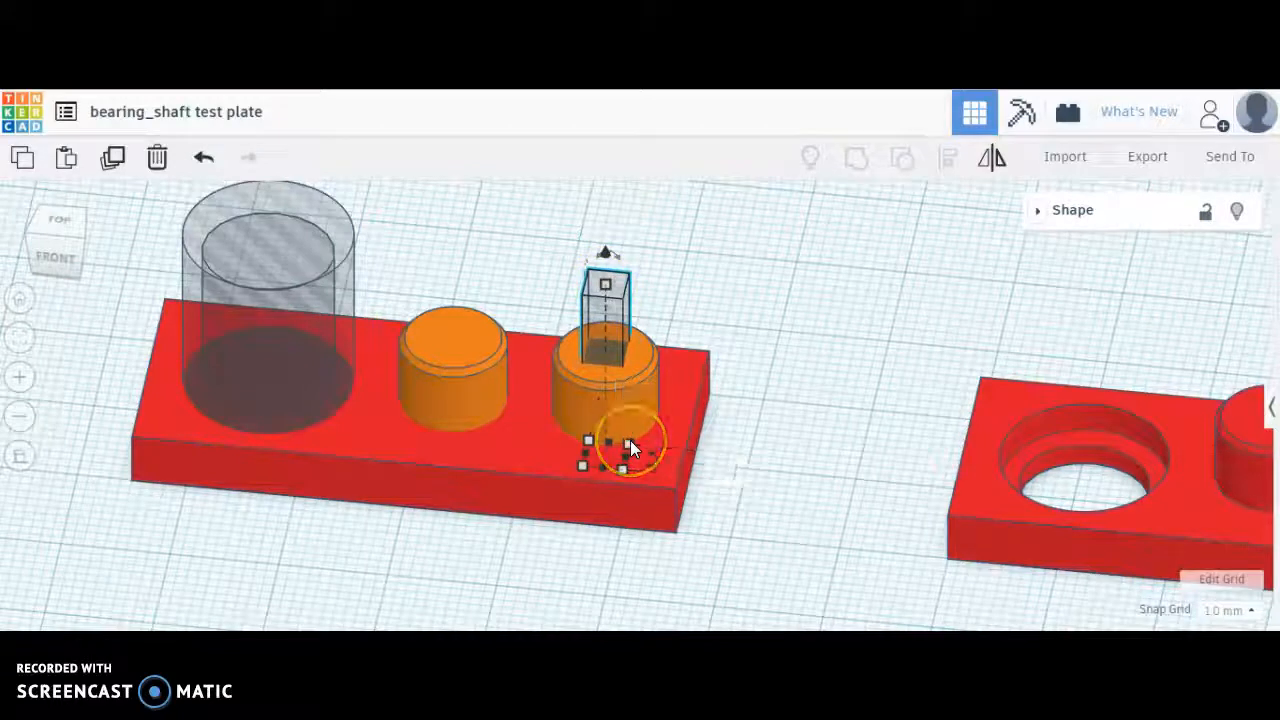
{"action": "left_click_drag", "start_coordinate": [635, 445], "coordinate": [625, 400]}
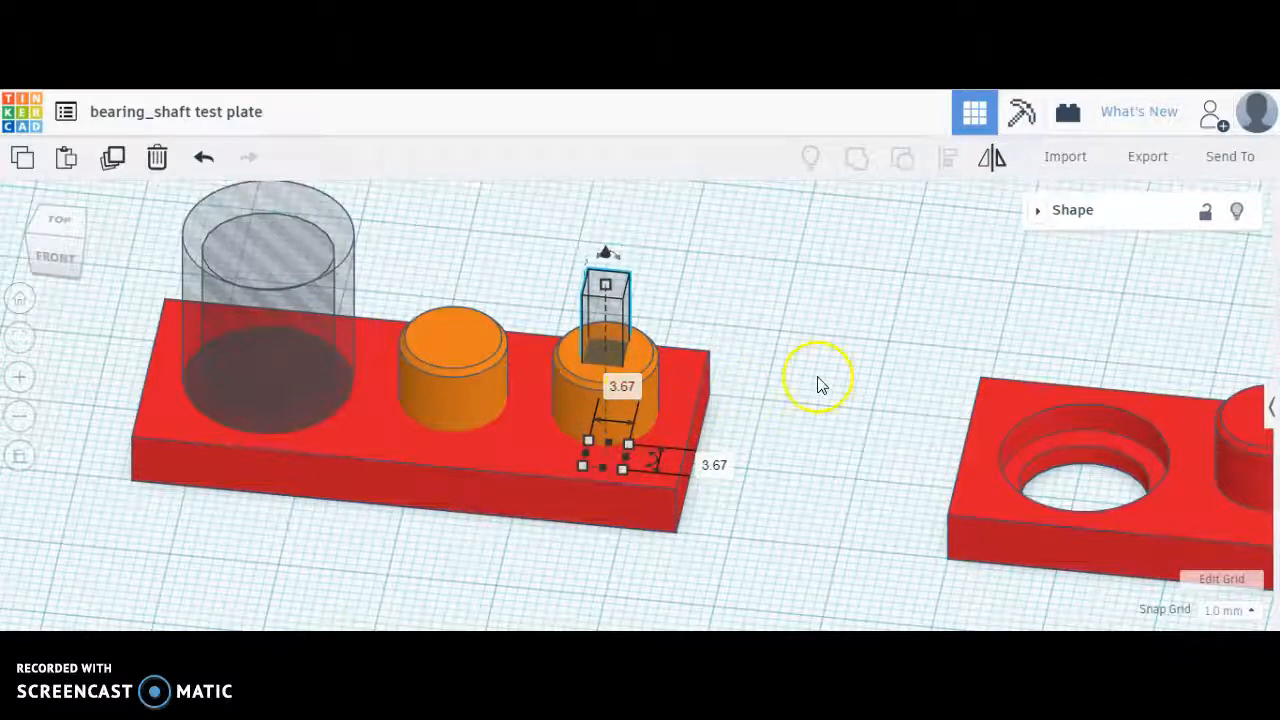
{"action": "mouse_move", "coordinate": [610, 285]}
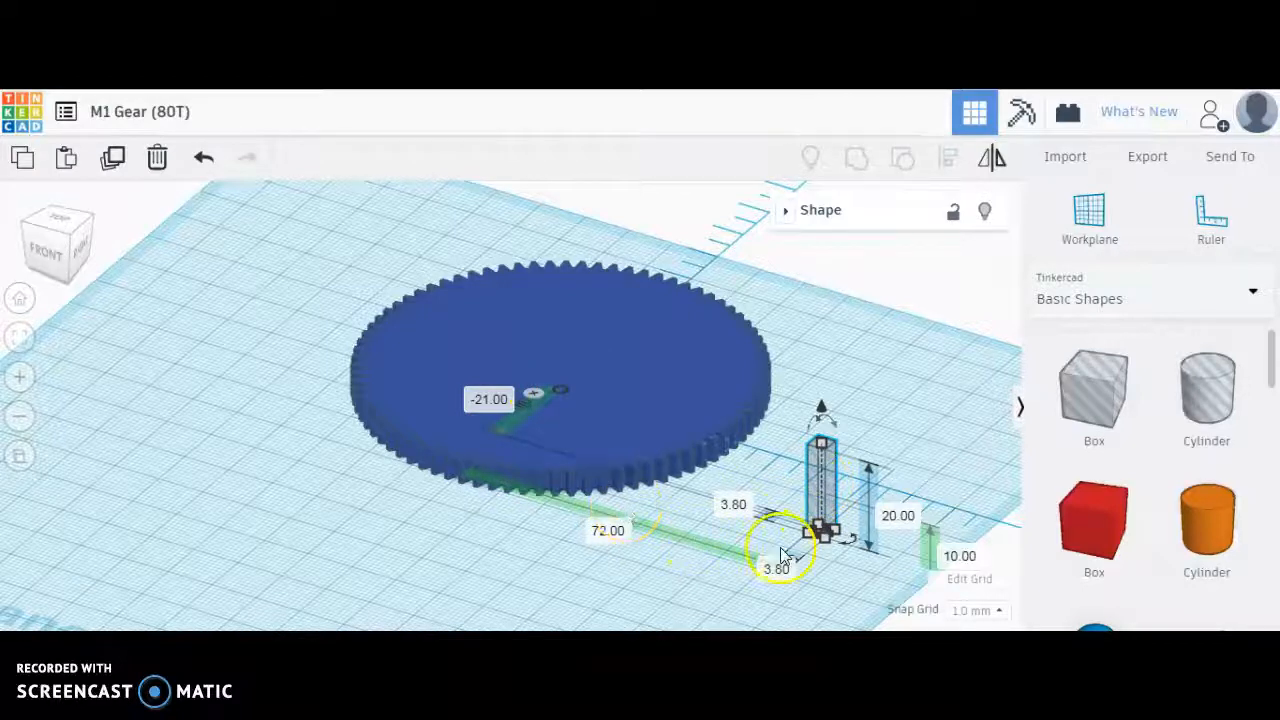
{"action": "mouse_move", "coordinate": [350, 285]}
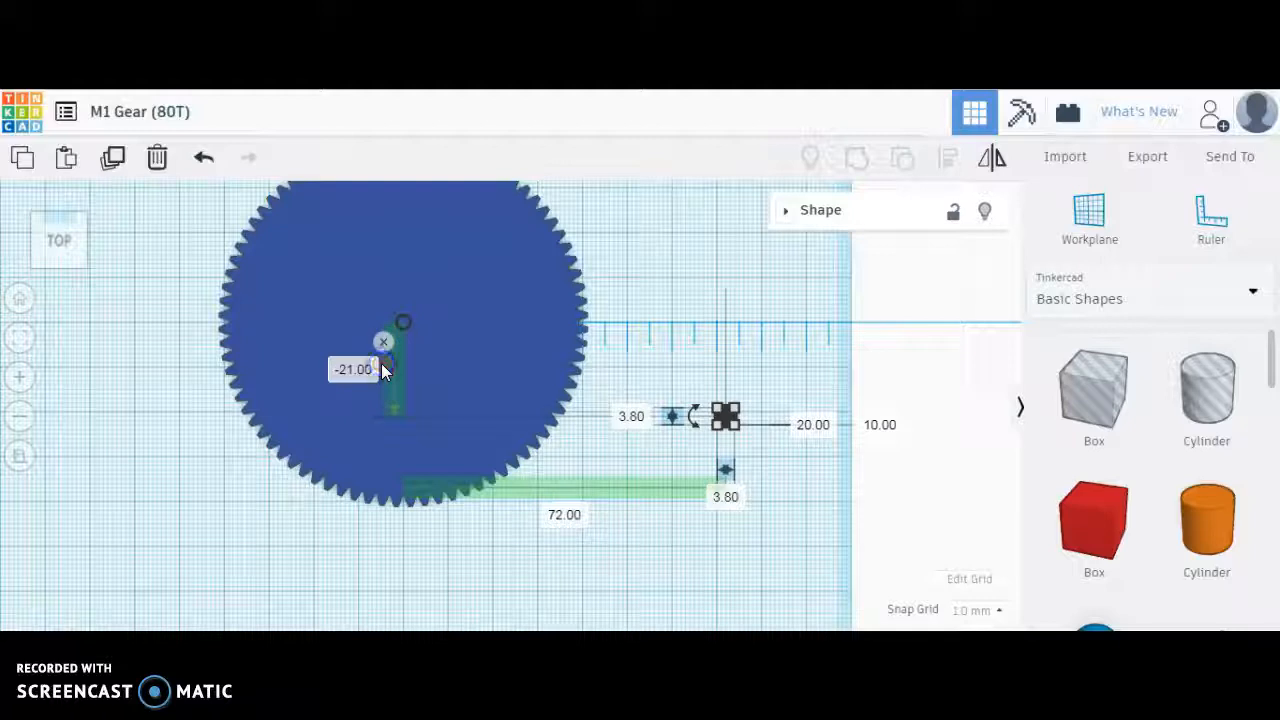
{"action": "mouse_move", "coordinate": [725, 471]}
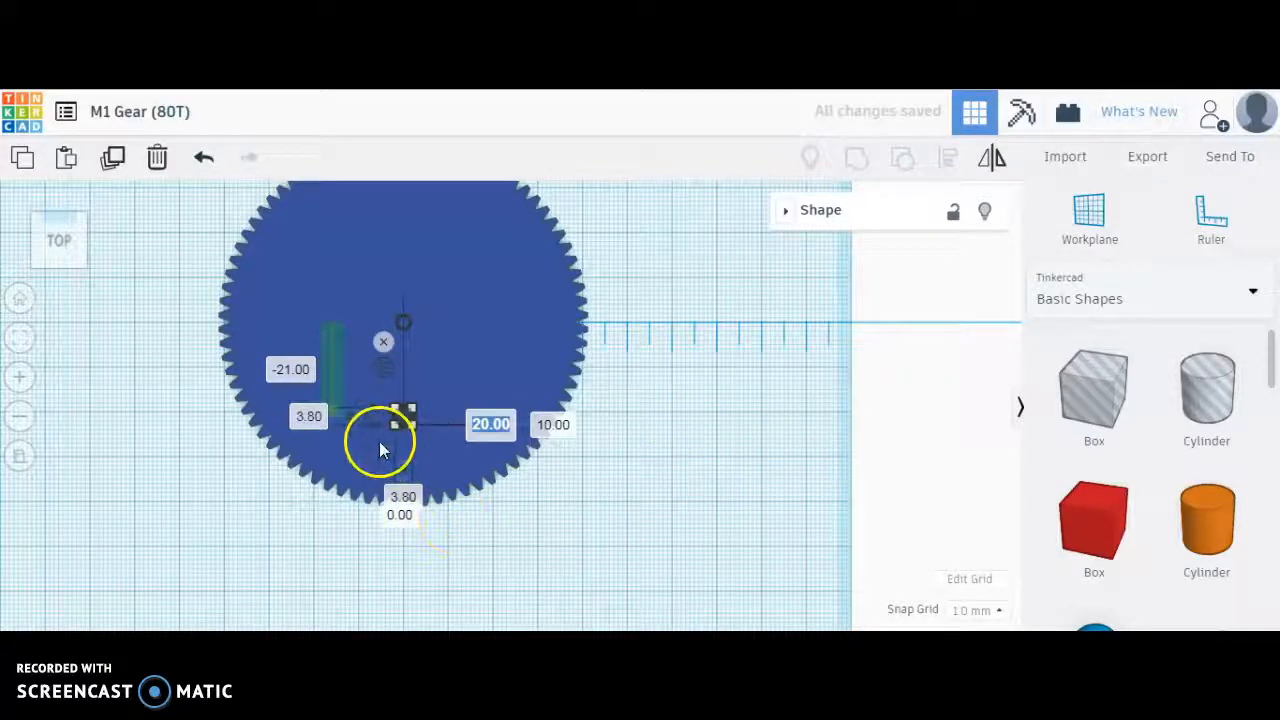
- Position the 3.80 mm square, 20 mm tall box at the gear's centre
{"action": "left_click", "coordinate": [291, 369]}
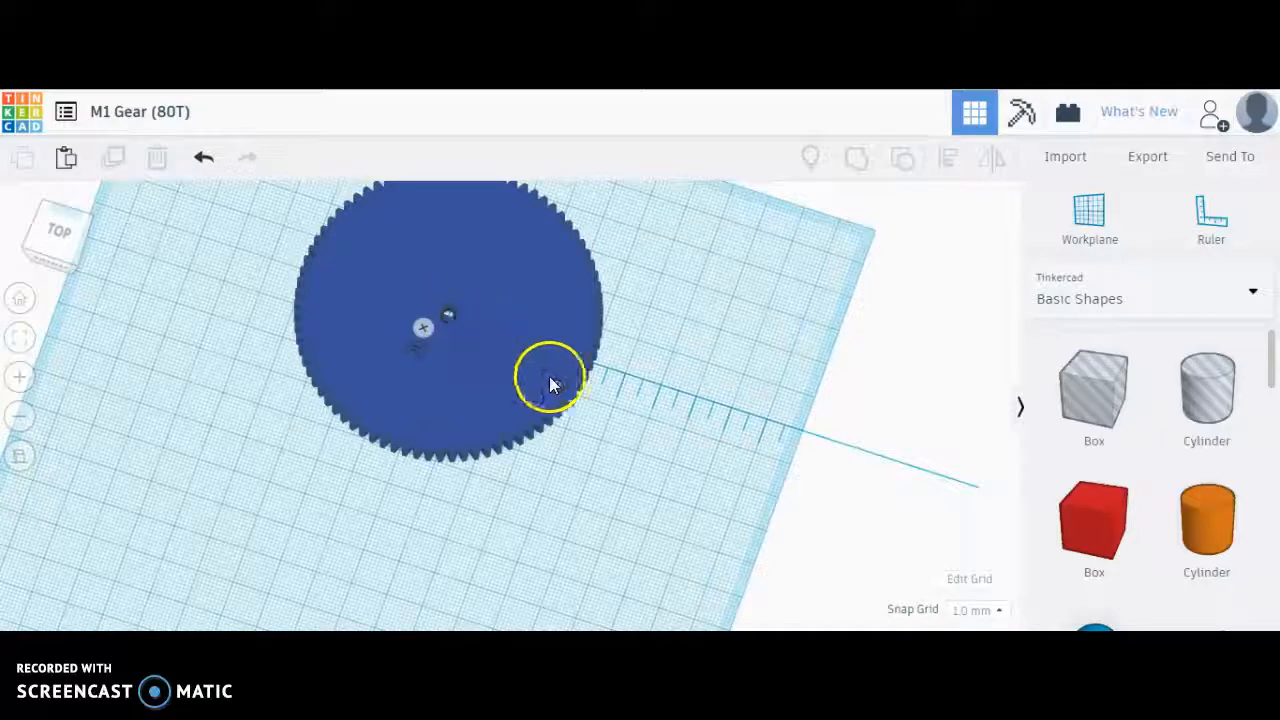
{"action": "mouse_move", "coordinate": [1206, 525]}
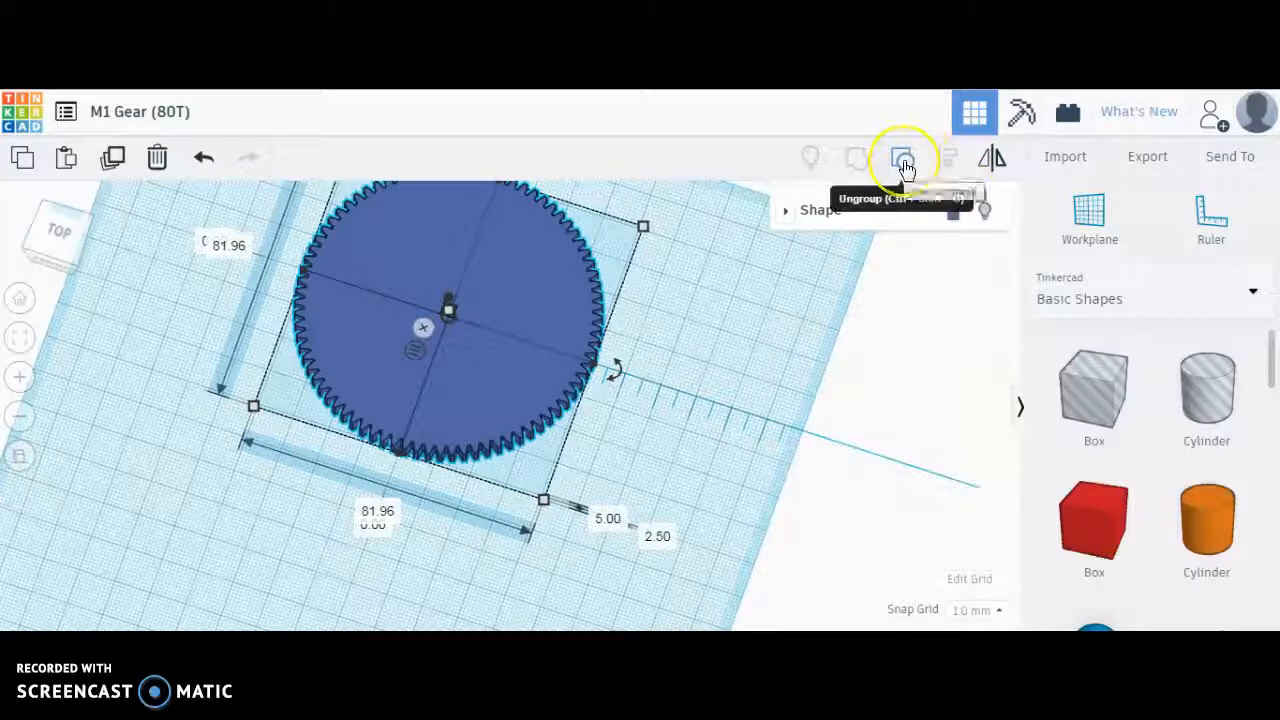
- Ungroup the 80-tooth gear into its separate parts
{"action": "left_click", "coordinate": [903, 157]}
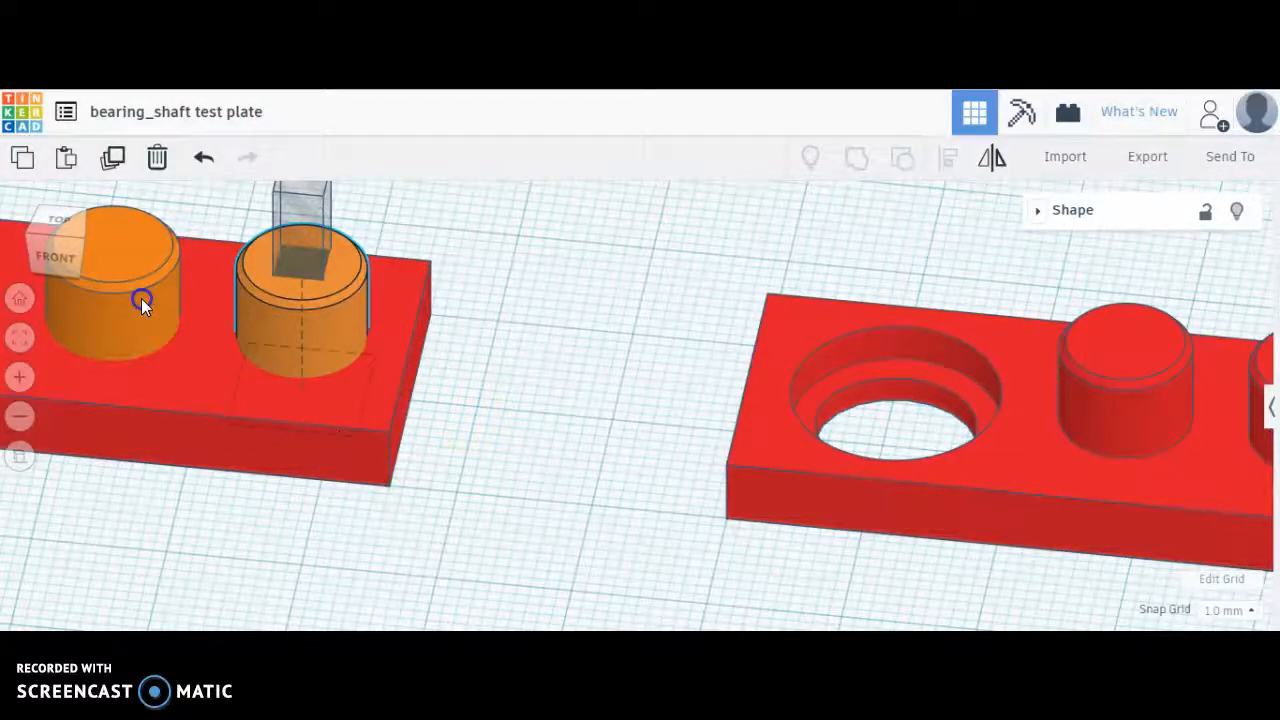
- Select an orange cylinder in the bearing_shaft test plate design for reuse
{"action": "left_click", "coordinate": [145, 305]}
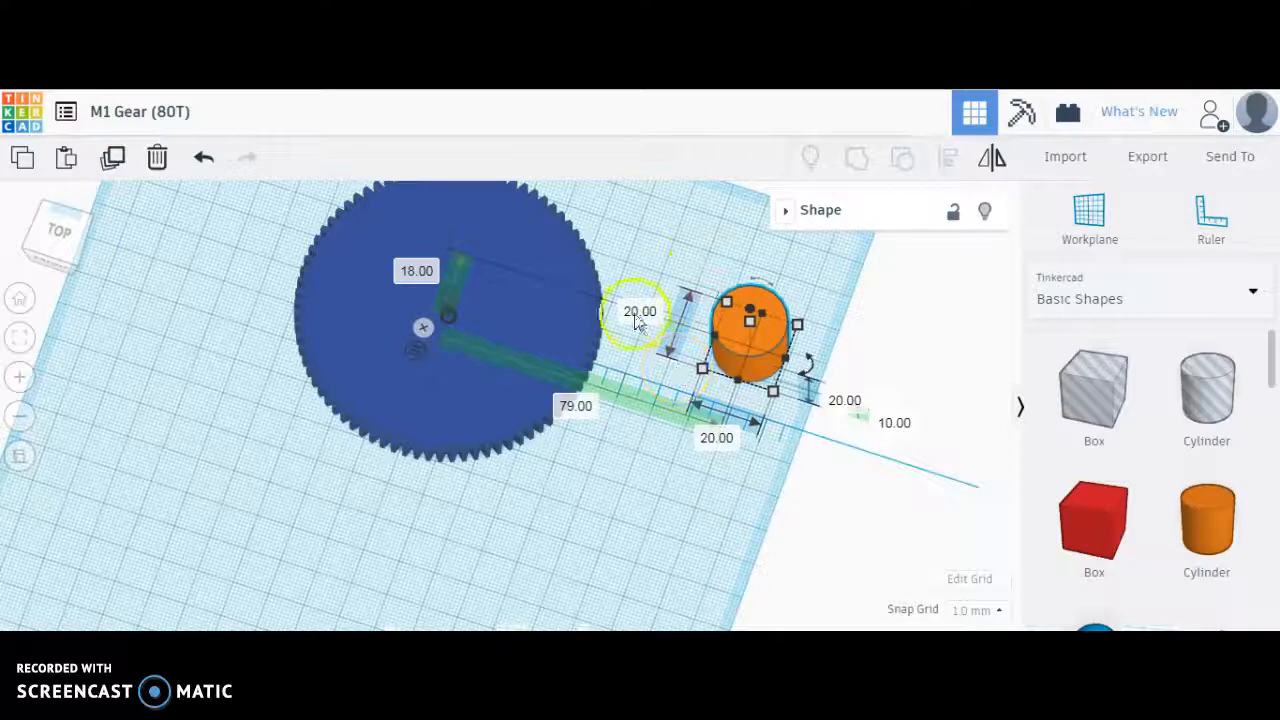
- Set the orange cylinder's length and width to 9.75 mm and centre it on the gear
{"action": "left_click", "coordinate": [640, 312]}
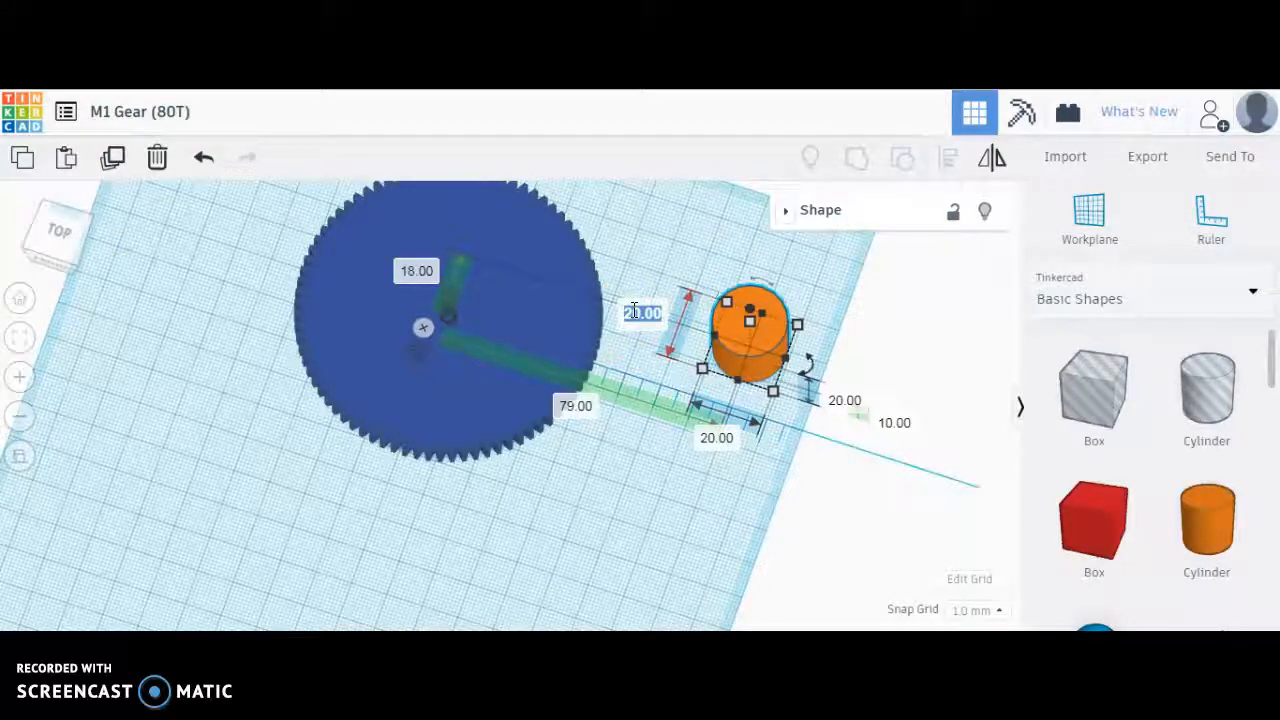
{"action": "type", "text": "6.75"}
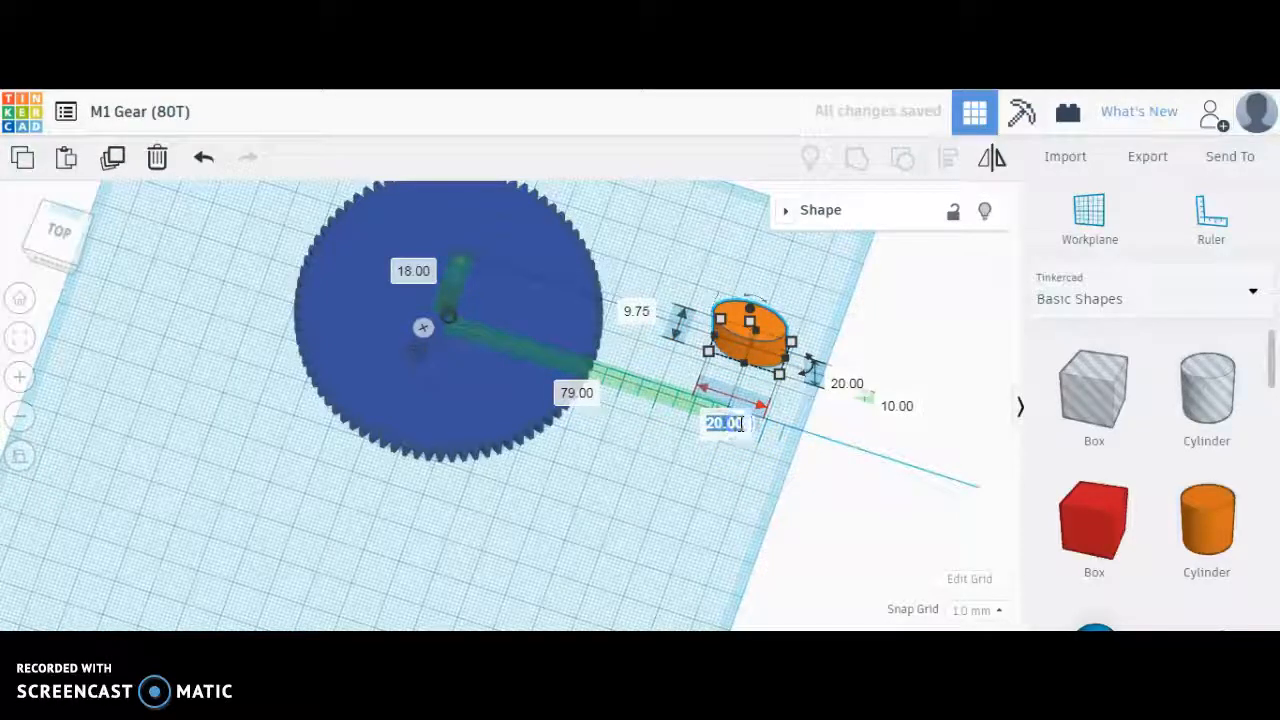
{"action": "type", "text": "9.75"}
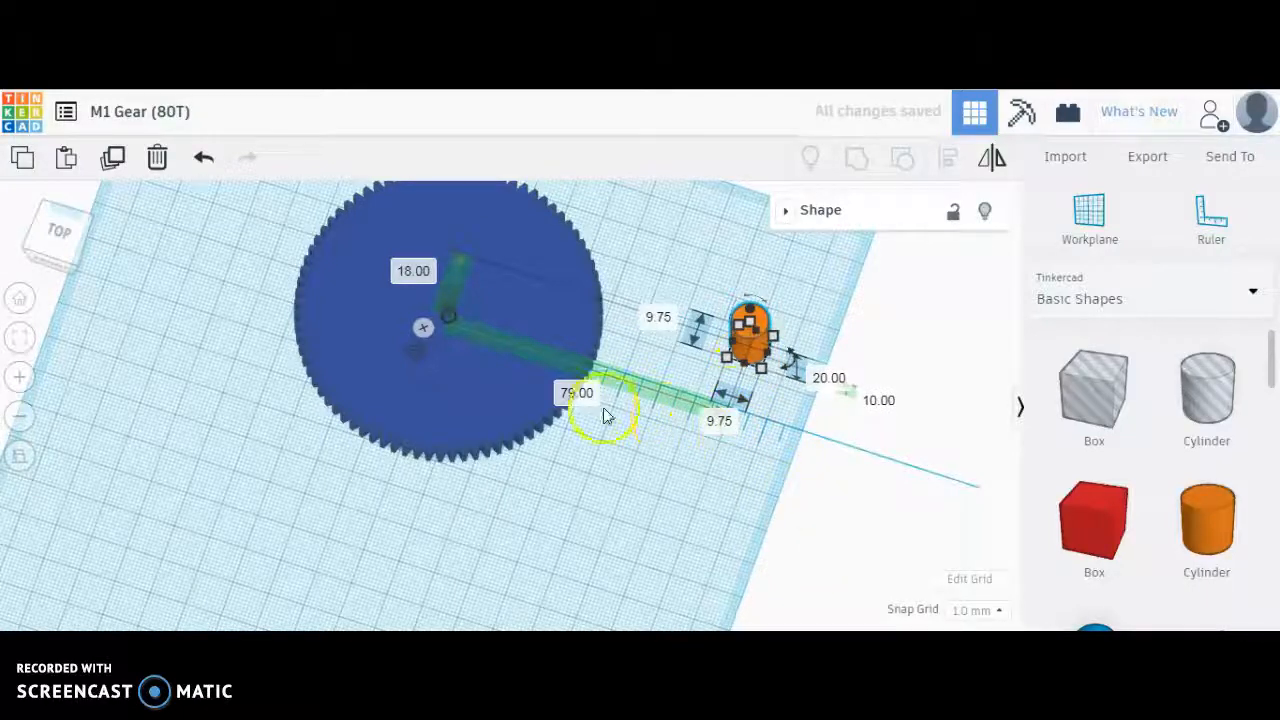
{"action": "left_click", "coordinate": [588, 393]}
{"action": "type", "text": "0"}
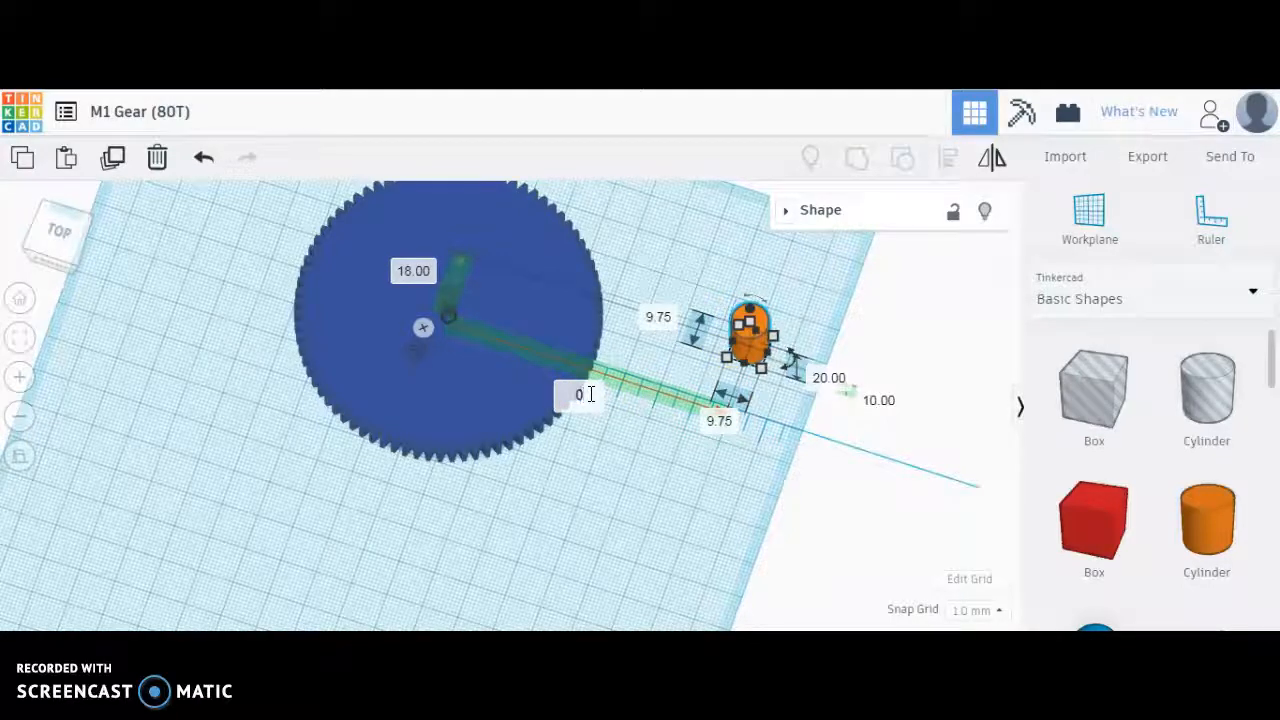
{"action": "left_click_drag", "start_coordinate": [755, 340], "coordinate": [470, 245]}
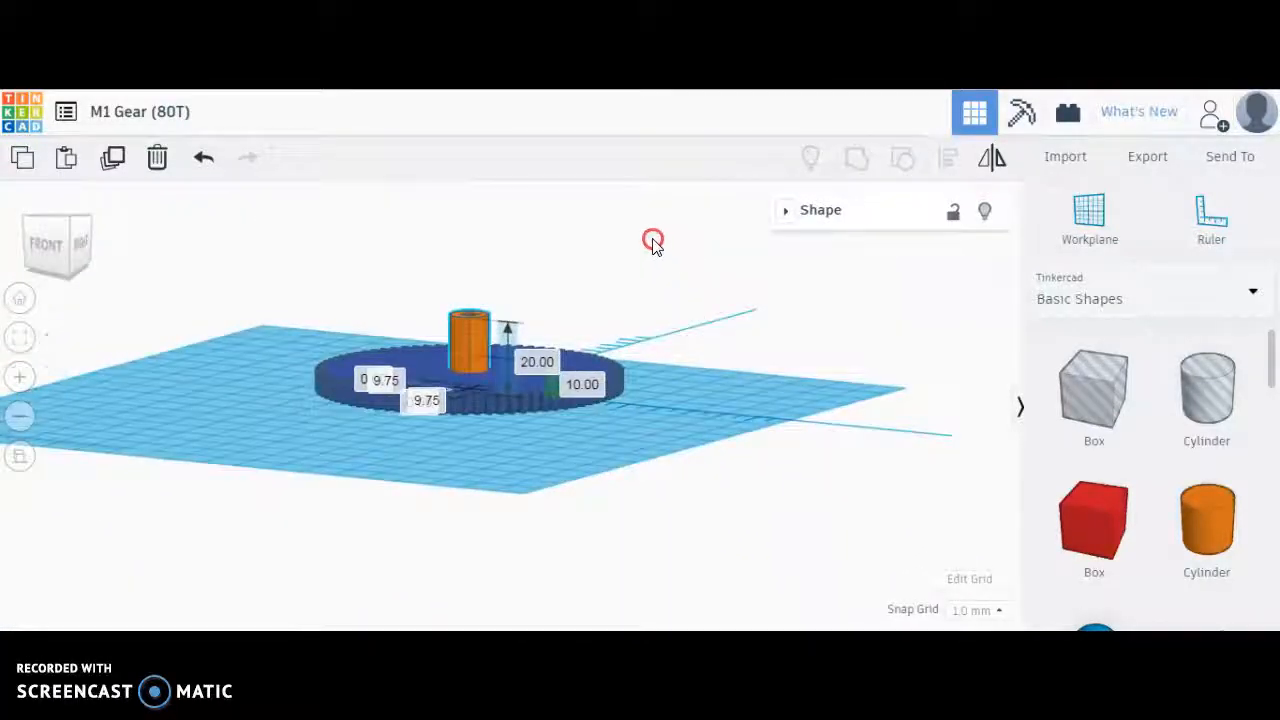
- Shorten the orange hub cylinder to 10 mm tall, then inspect the square shaft box
{"action": "left_click_drag", "start_coordinate": [652, 240], "coordinate": [628, 185]}
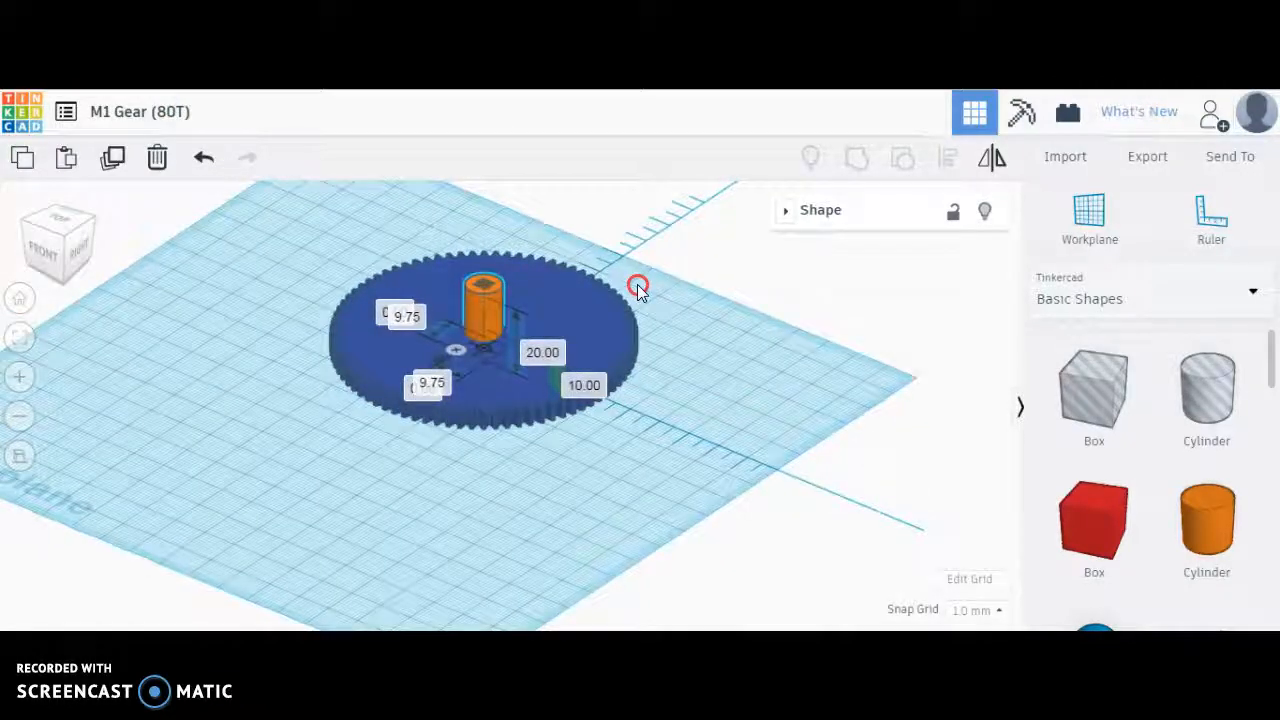
{"action": "left_click", "coordinate": [480, 300]}
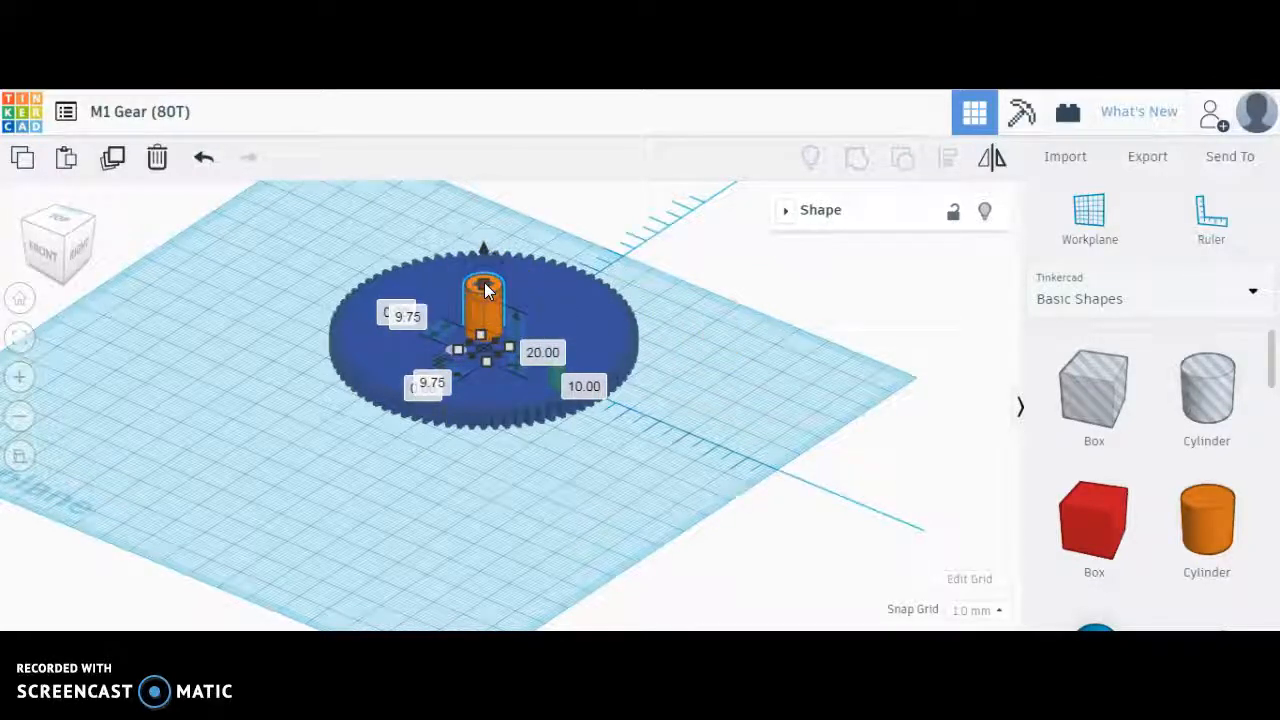
{"action": "left_click", "coordinate": [542, 352]}
{"action": "type", "text": "1"}
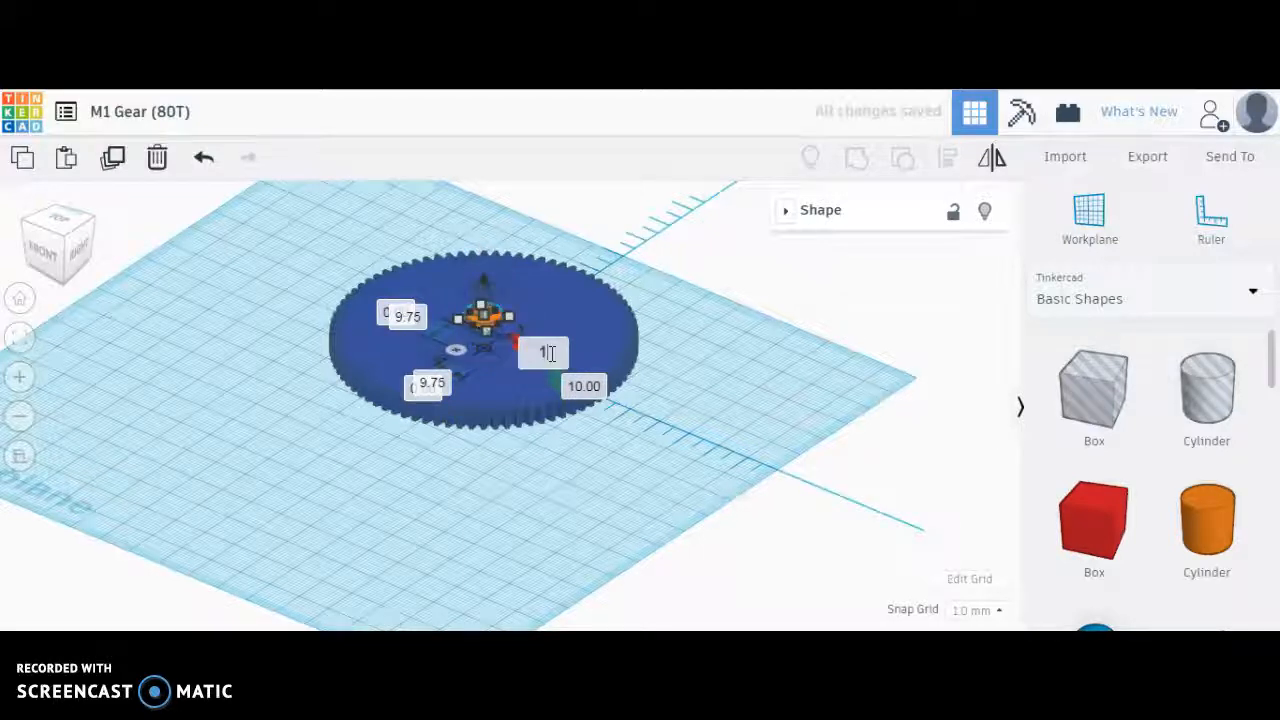
{"action": "type", "text": "5"}
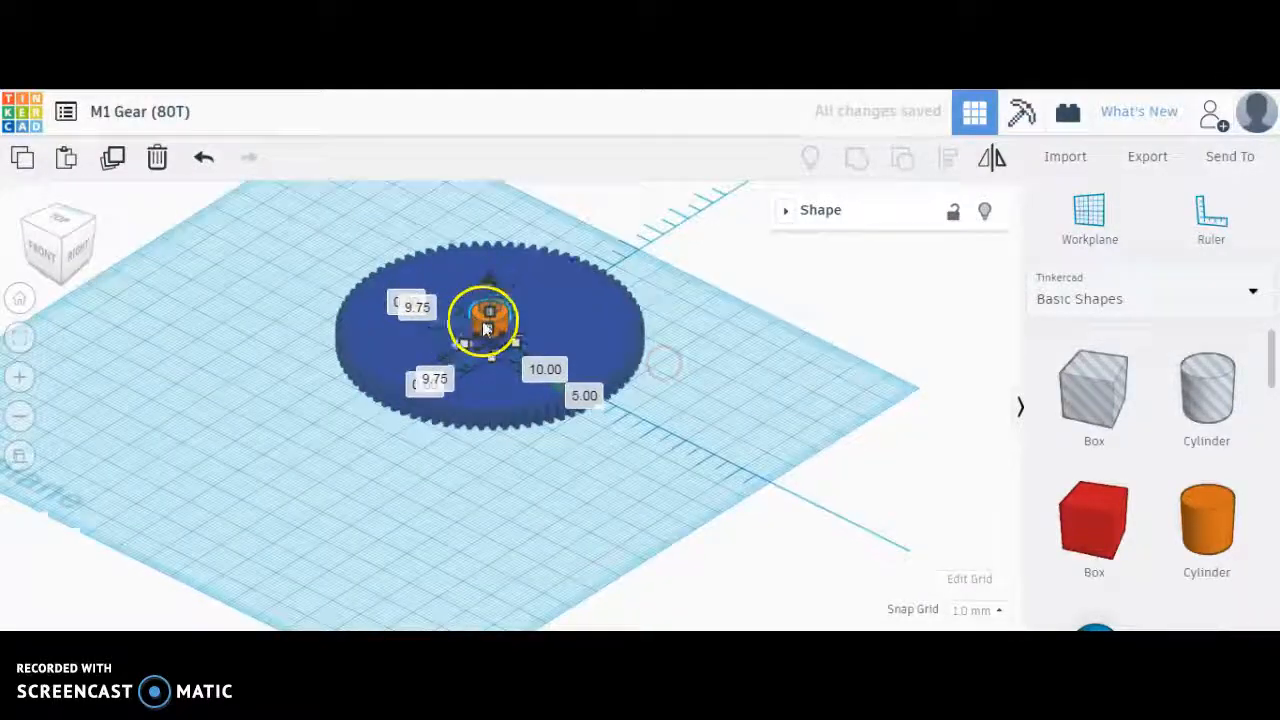
{"action": "left_click", "coordinate": [544, 369]}
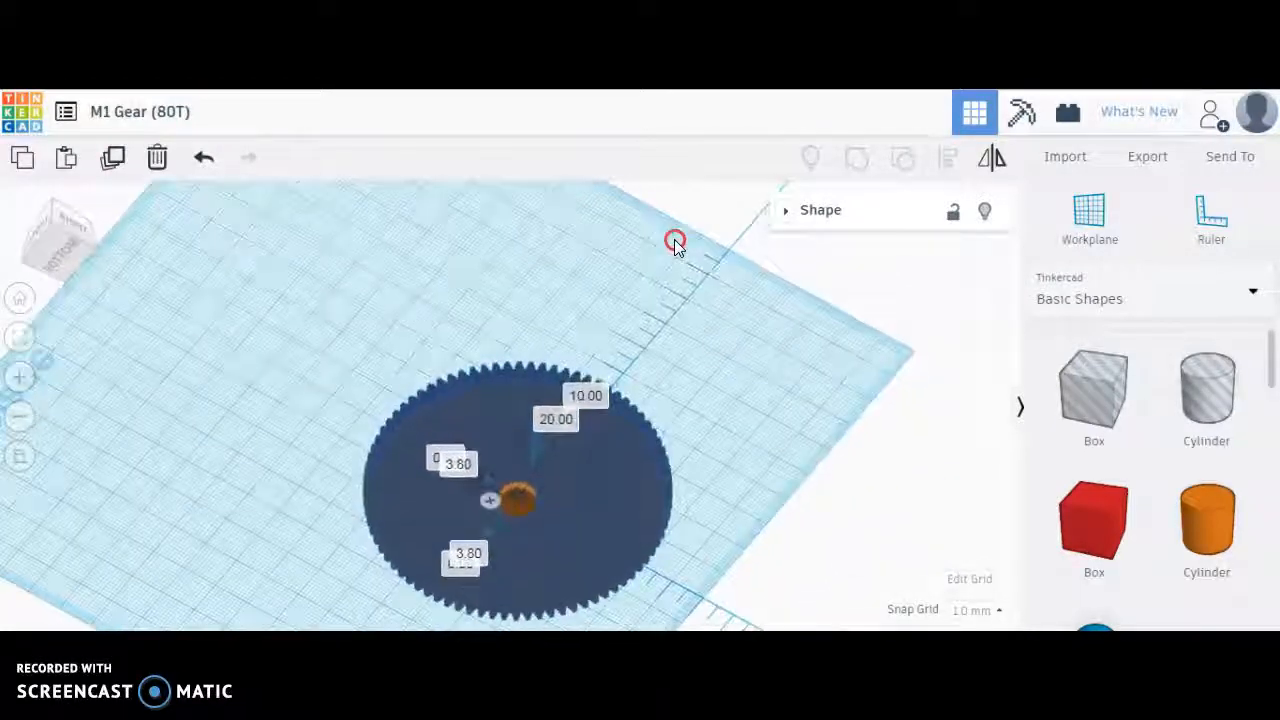
{"action": "left_click_drag", "start_coordinate": [675, 243], "coordinate": [640, 323]}
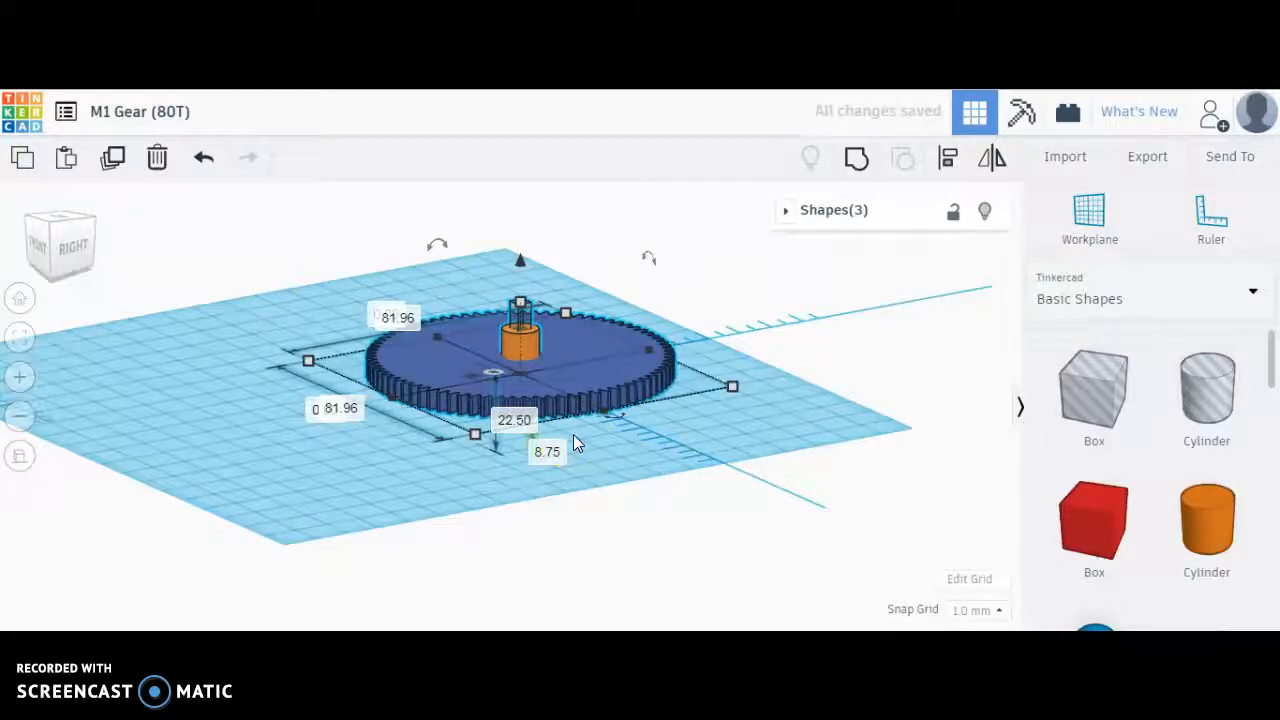
- Group the 80-tooth gear, 9.75 mm hub and 3.8 mm shaft box into one object
{"action": "left_click", "coordinate": [365, 350]}
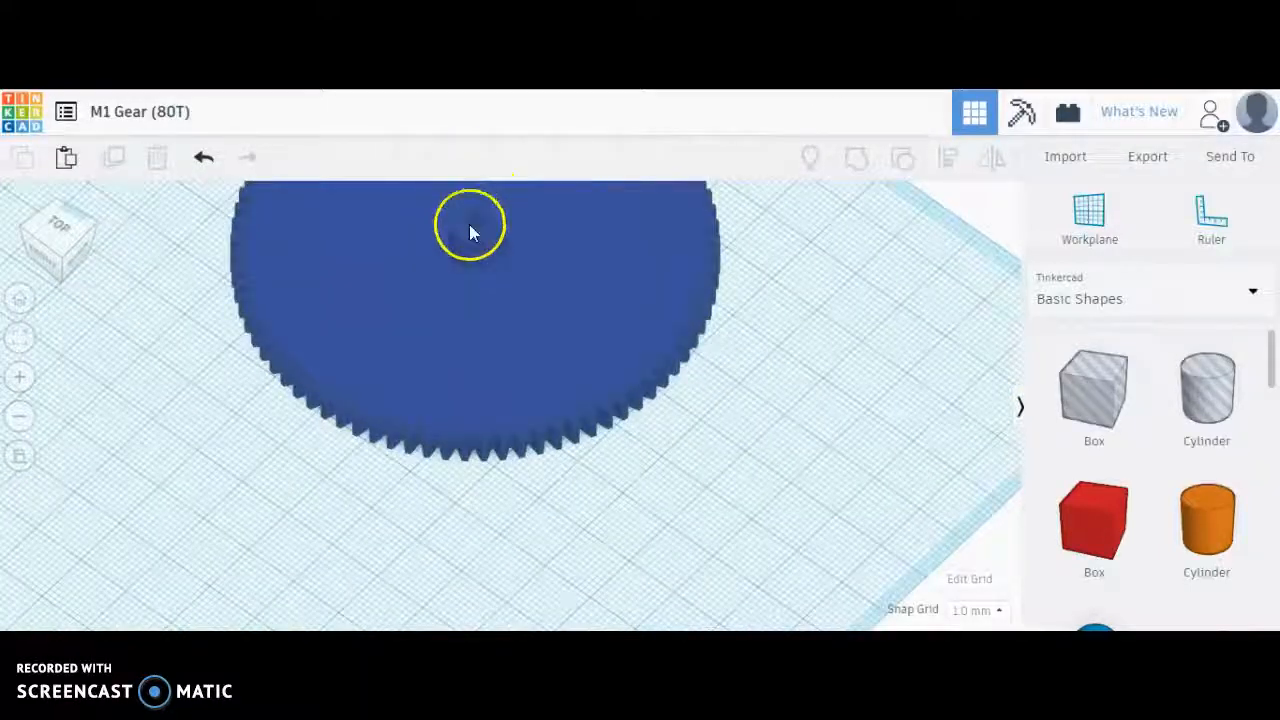
{"action": "mouse_move", "coordinate": [483, 233]}
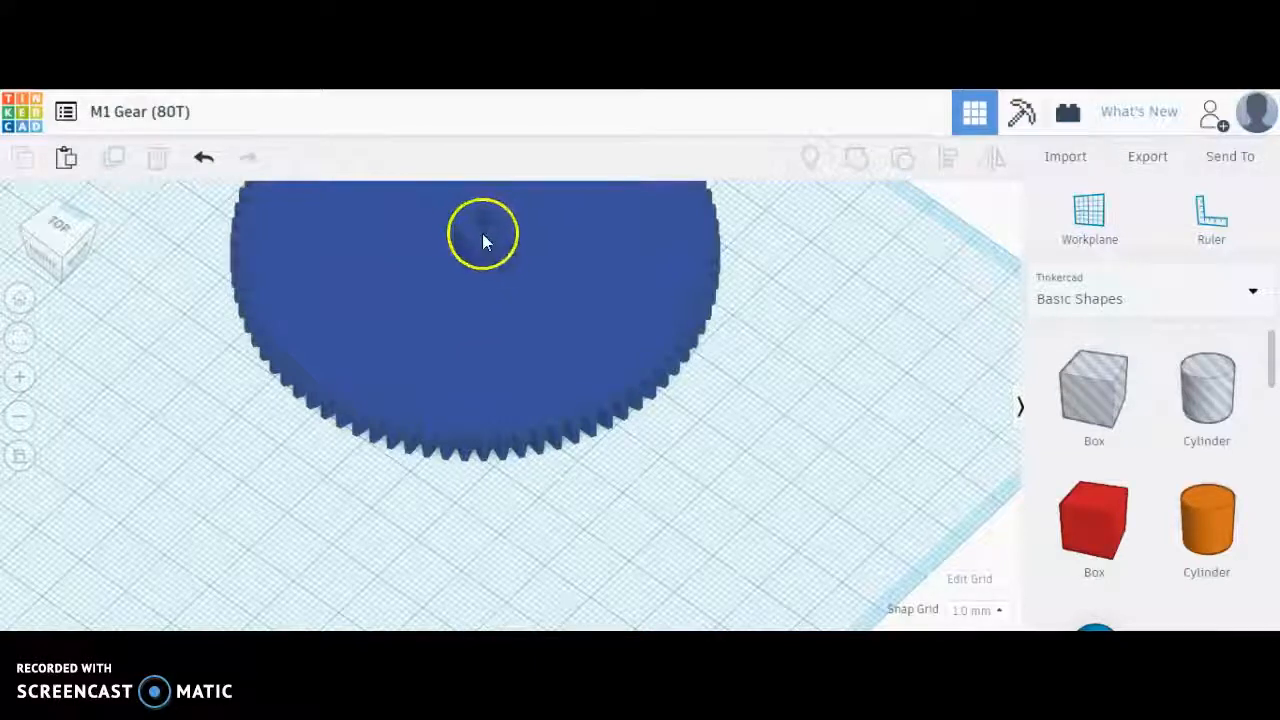